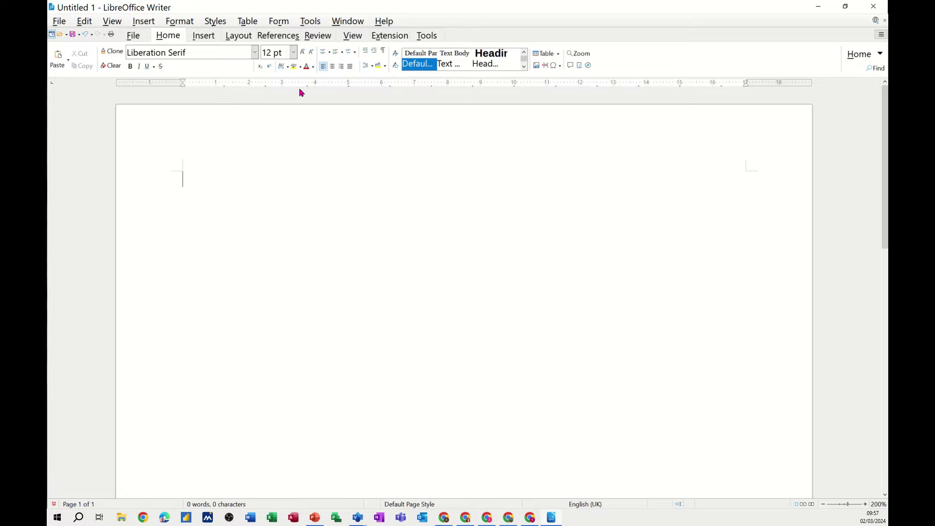
mouse_move(248, 92)
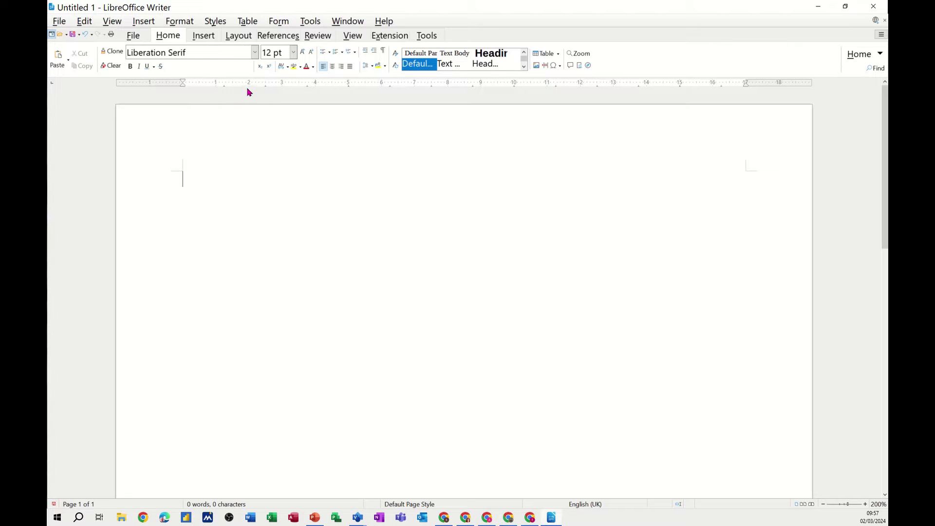
mouse_move(113, 22)
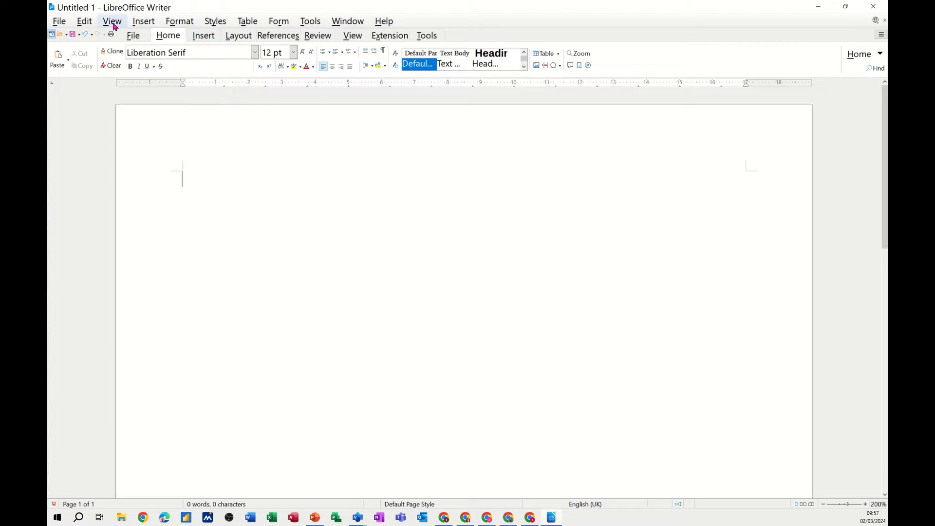
Hide the horizontal ruler and then show it again from the View menu.
left_click(111, 21)
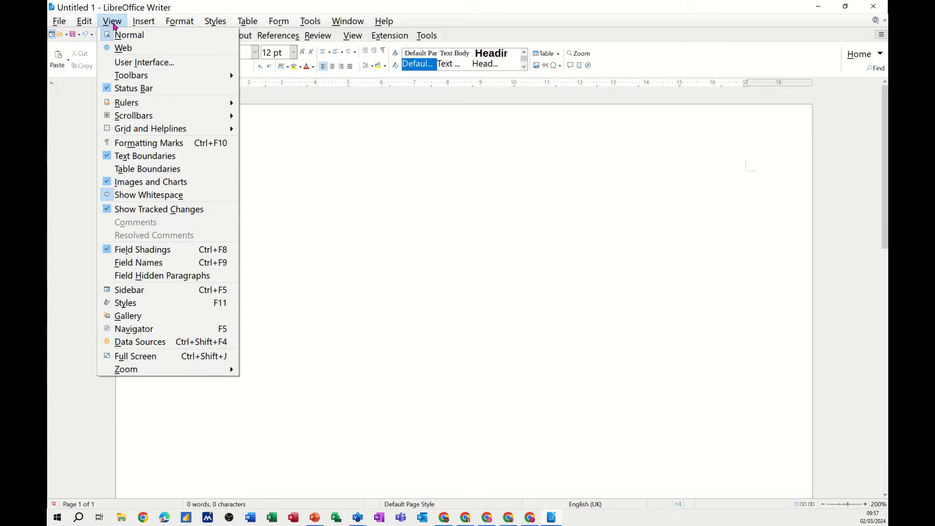
mouse_move(127, 102)
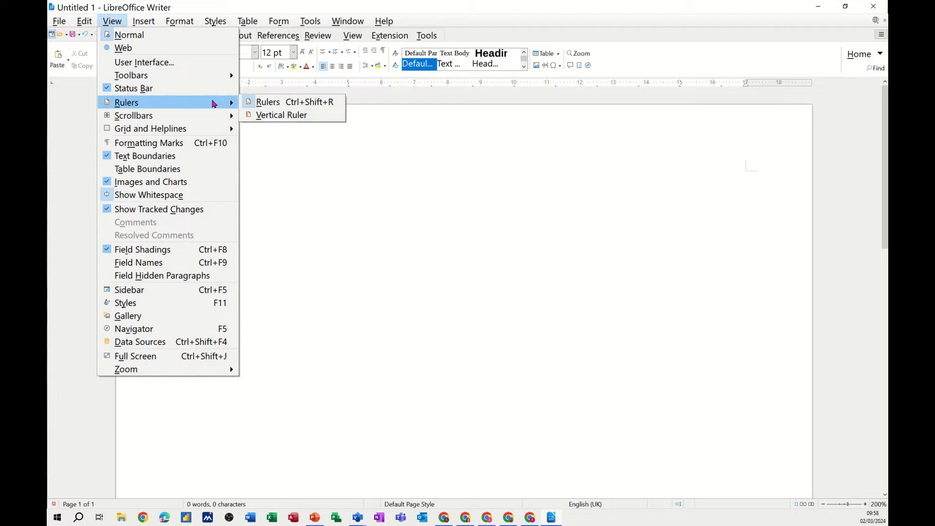
left_click(267, 102)
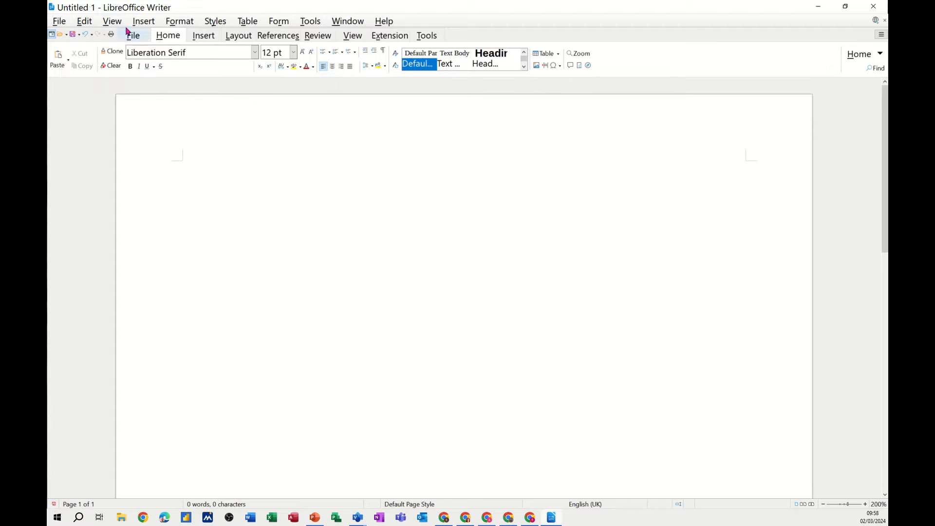
left_click(112, 21)
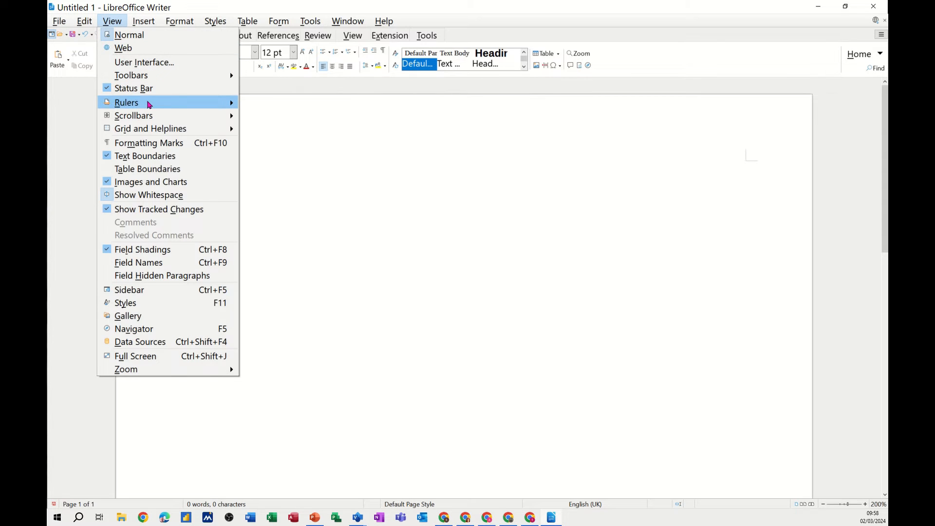
left_click(127, 102)
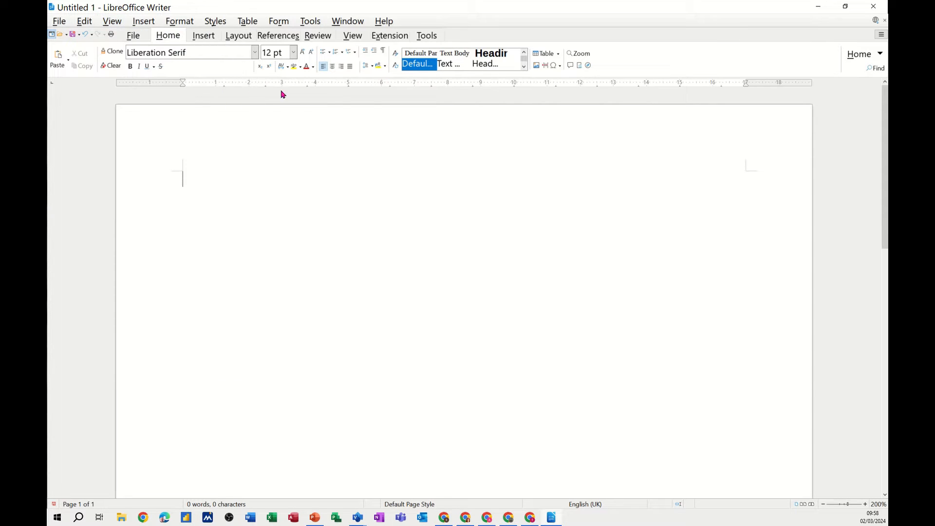
mouse_move(279, 112)
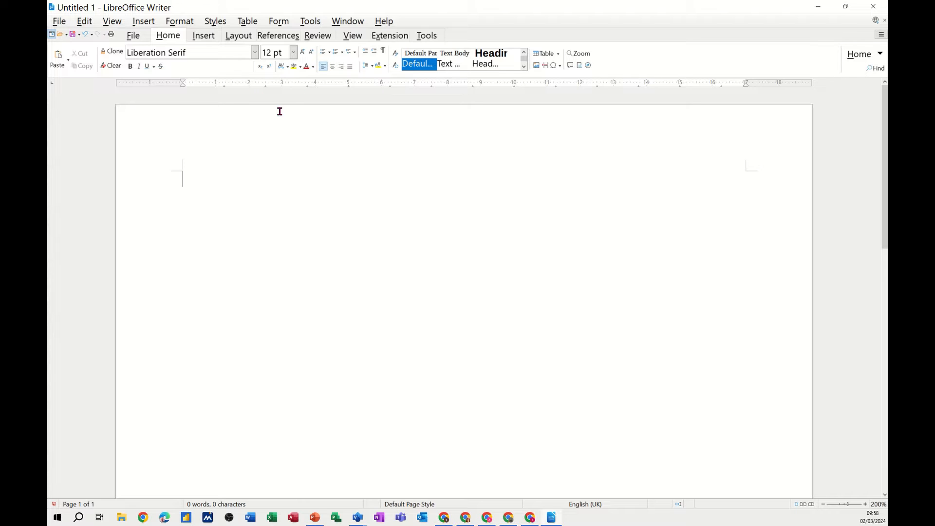
mouse_move(191, 89)
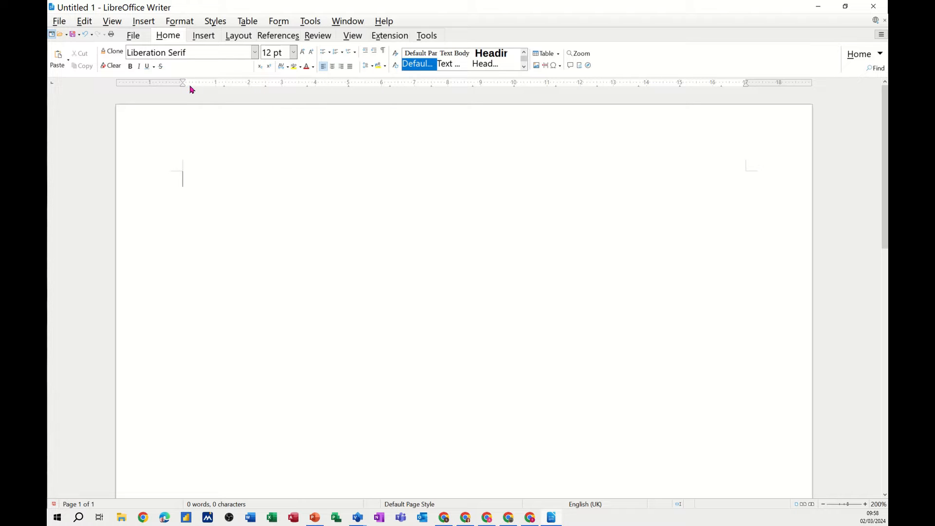
mouse_move(276, 93)
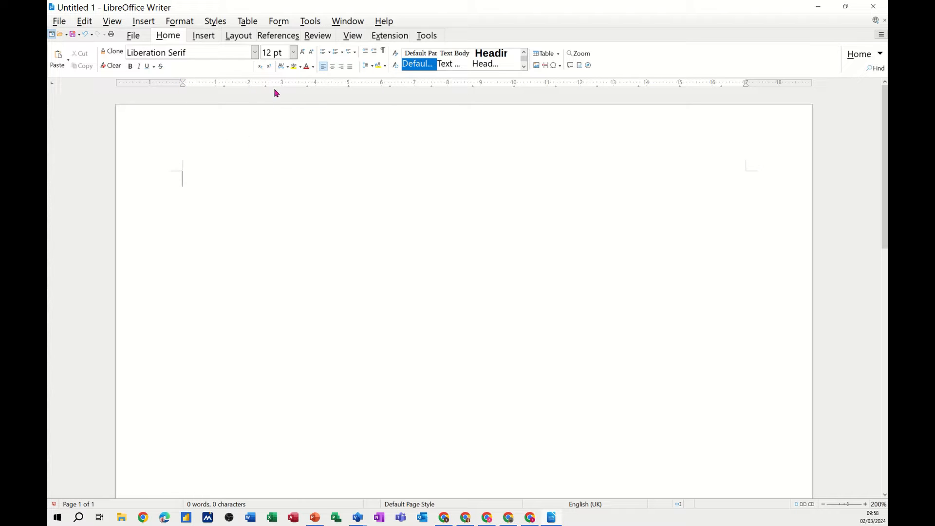
mouse_move(258, 136)
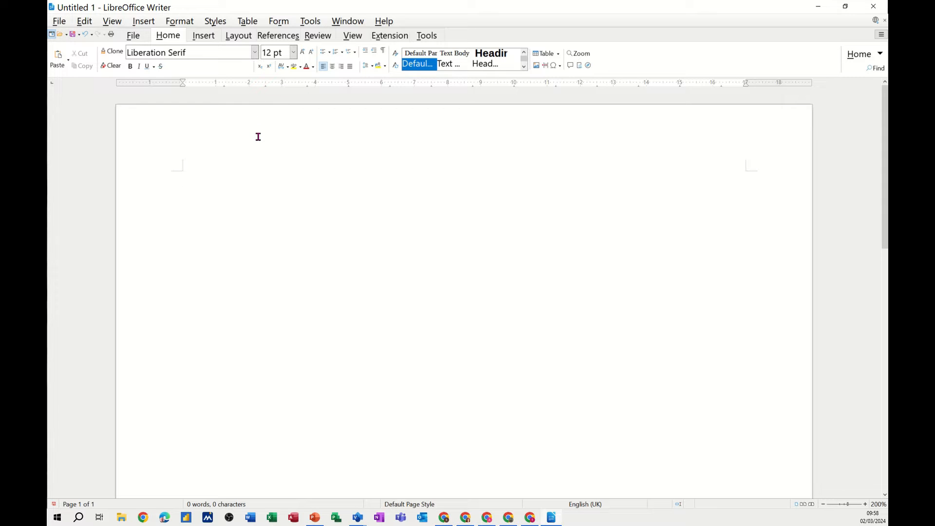
mouse_move(279, 109)
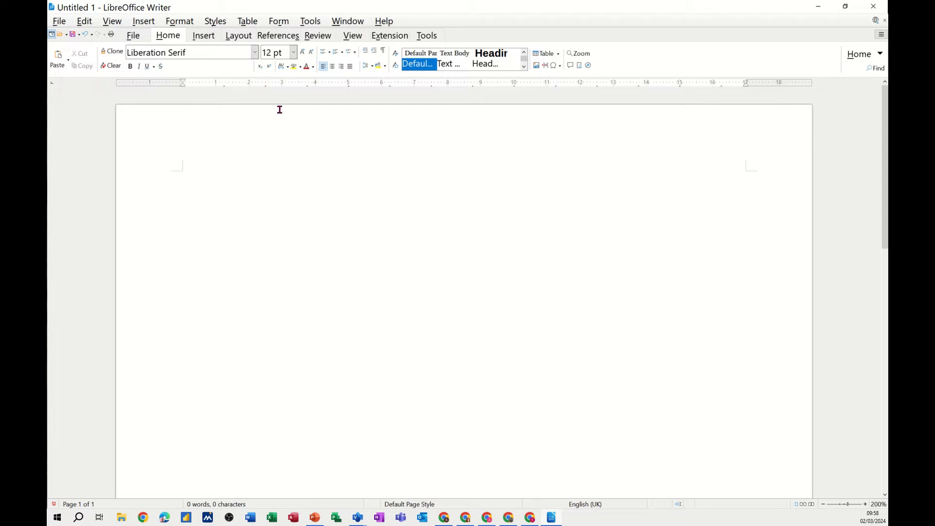
mouse_move(292, 88)
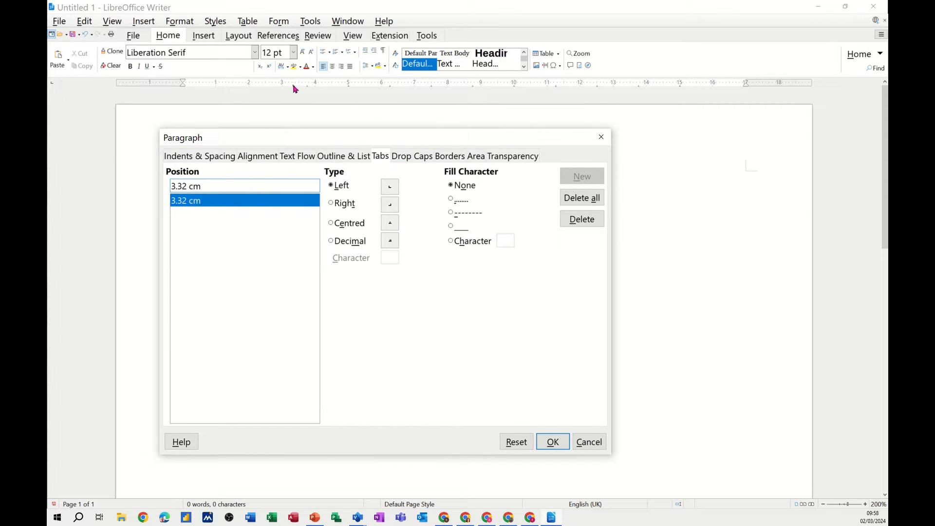
mouse_move(302, 89)
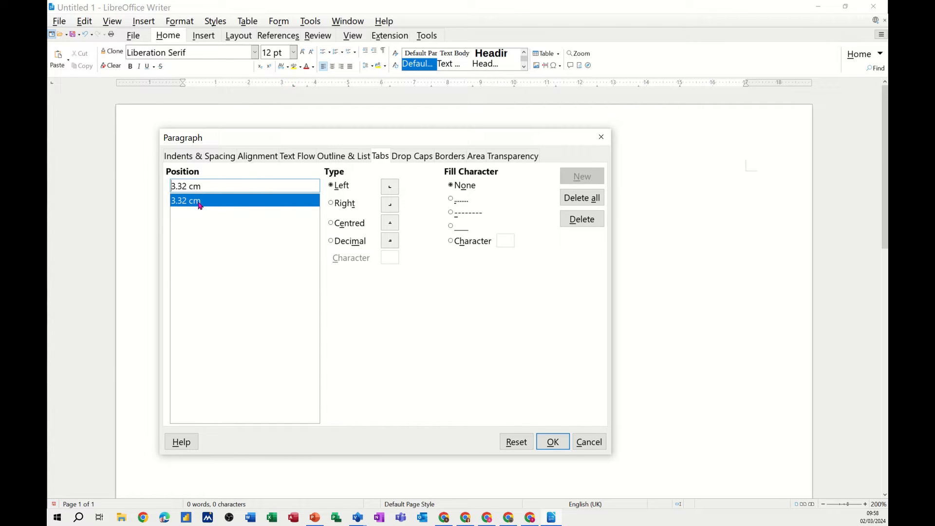
Delete all the paragraph's tab stops and keep a single 2.96 cm left tab stop.
left_click(581, 197)
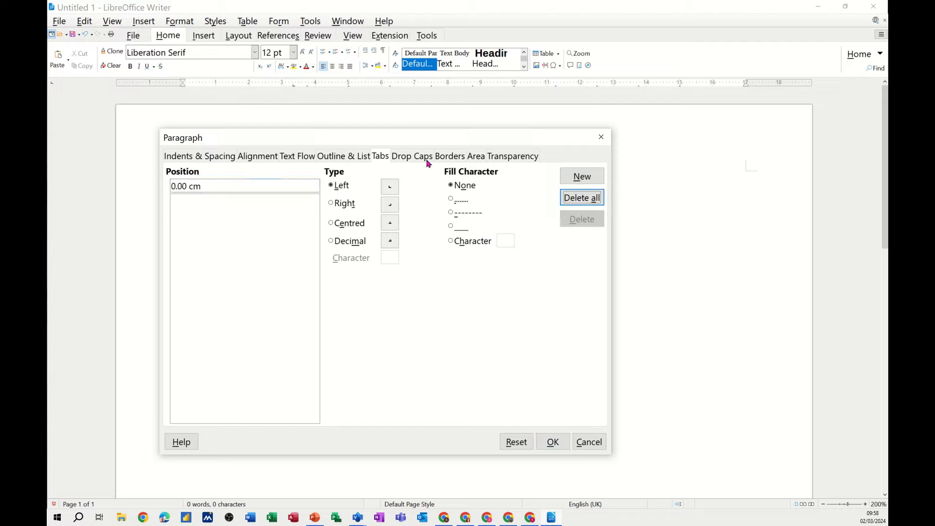
left_click(552, 442)
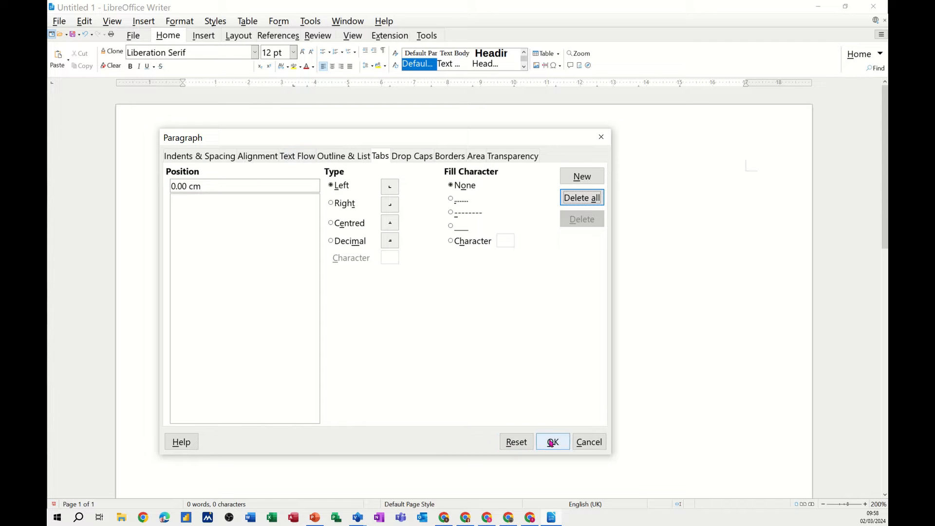
left_click(552, 442)
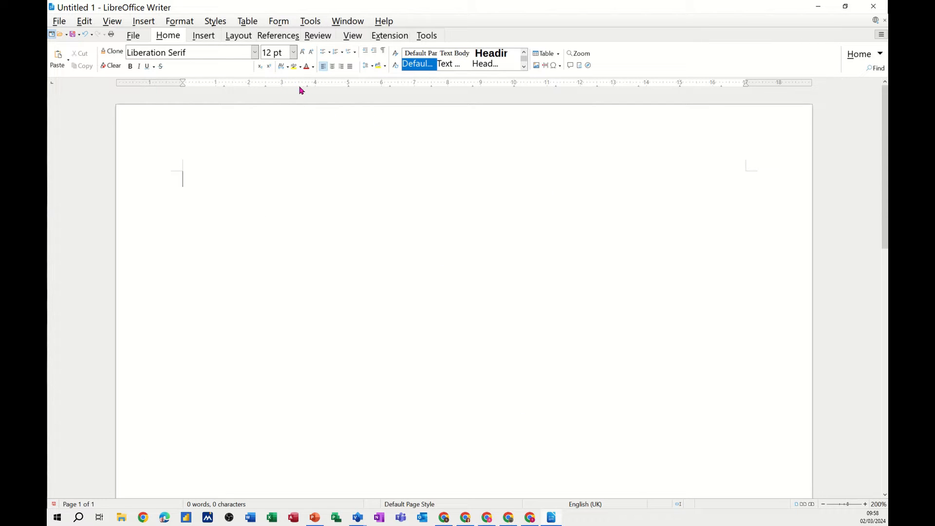
mouse_move(281, 87)
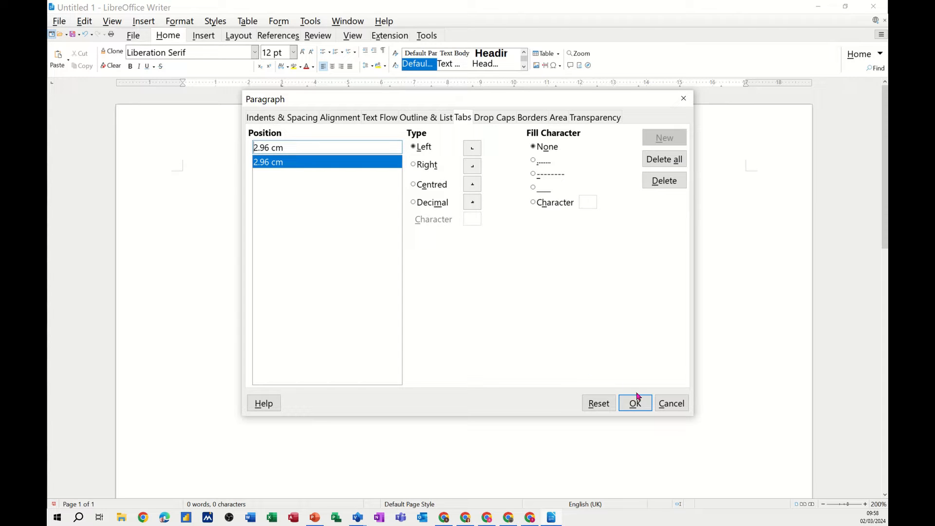
left_click(664, 159)
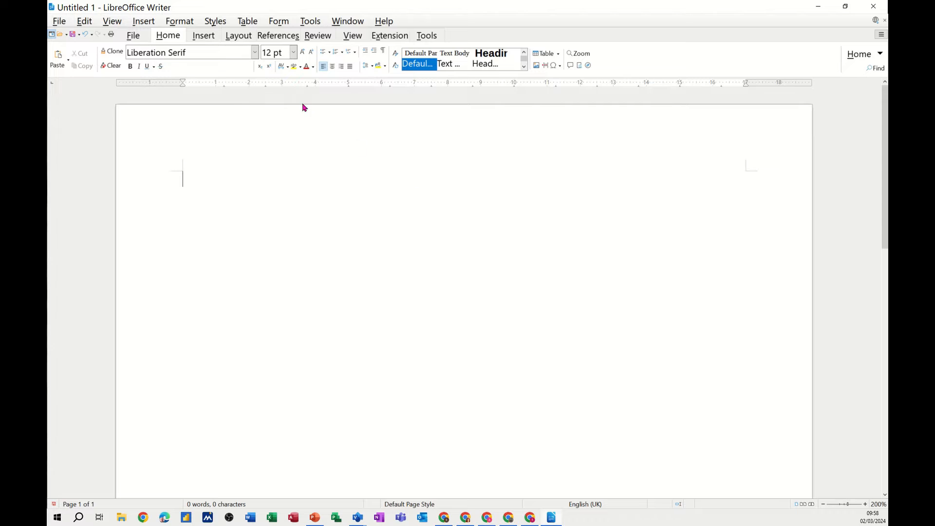
mouse_move(281, 87)
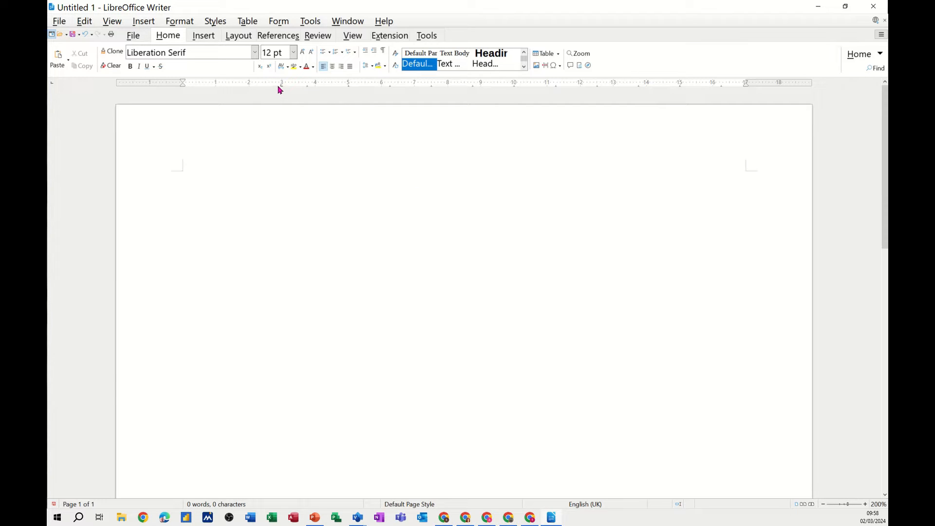
mouse_move(284, 98)
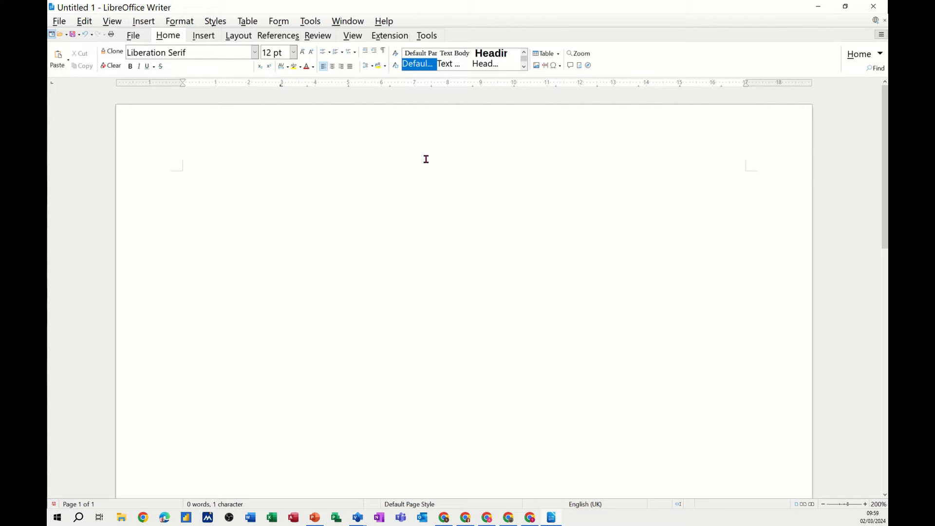
mouse_move(412, 95)
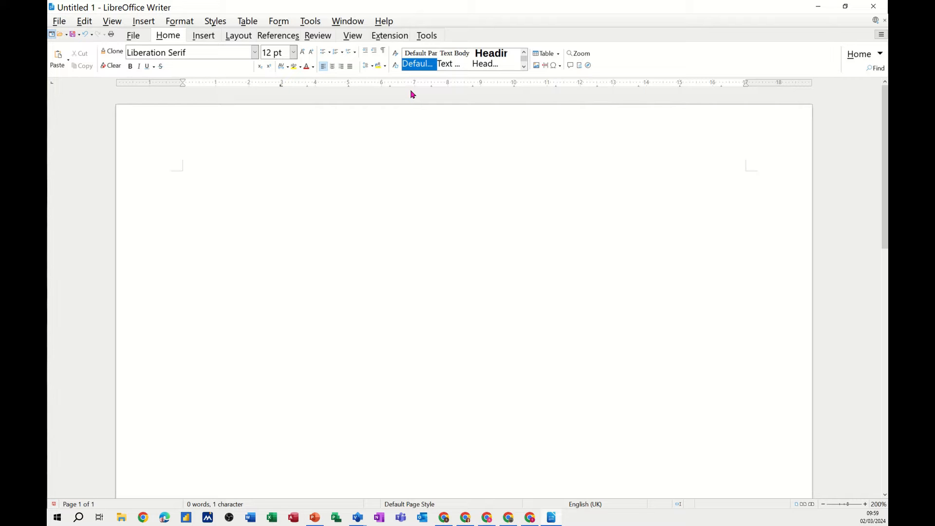
mouse_move(411, 87)
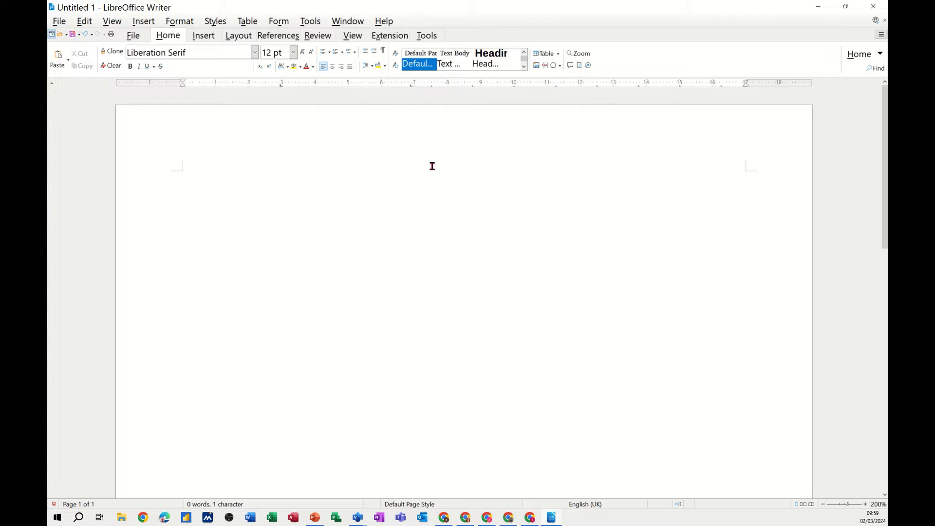
mouse_move(480, 183)
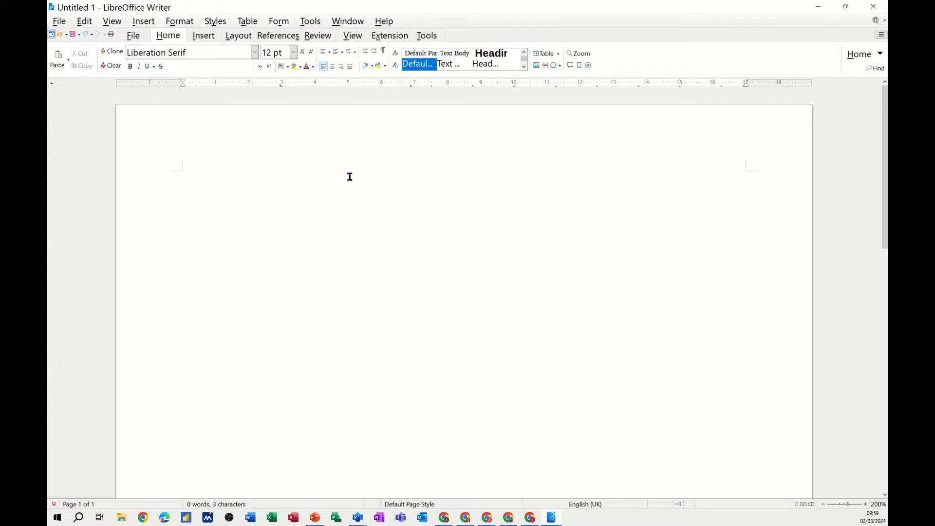
mouse_move(400, 94)
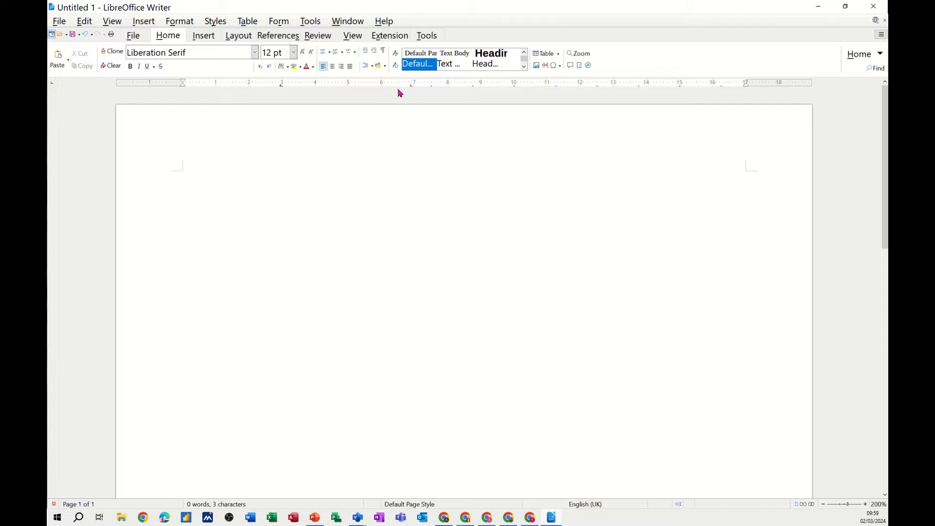
mouse_move(411, 91)
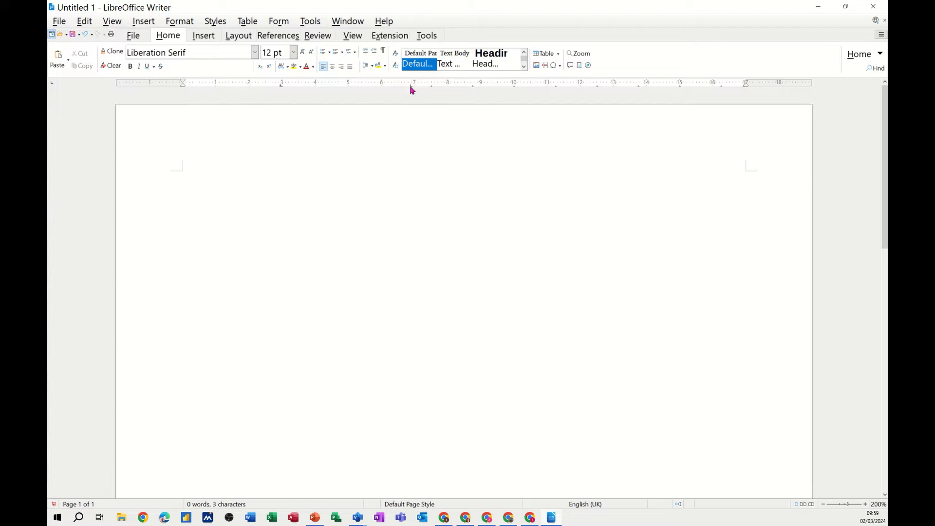
left_click(306, 180)
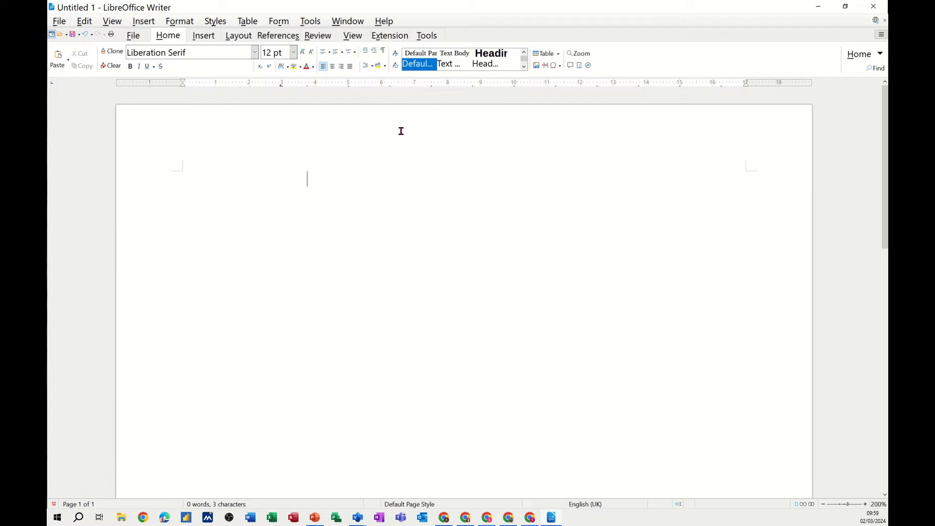
mouse_move(338, 87)
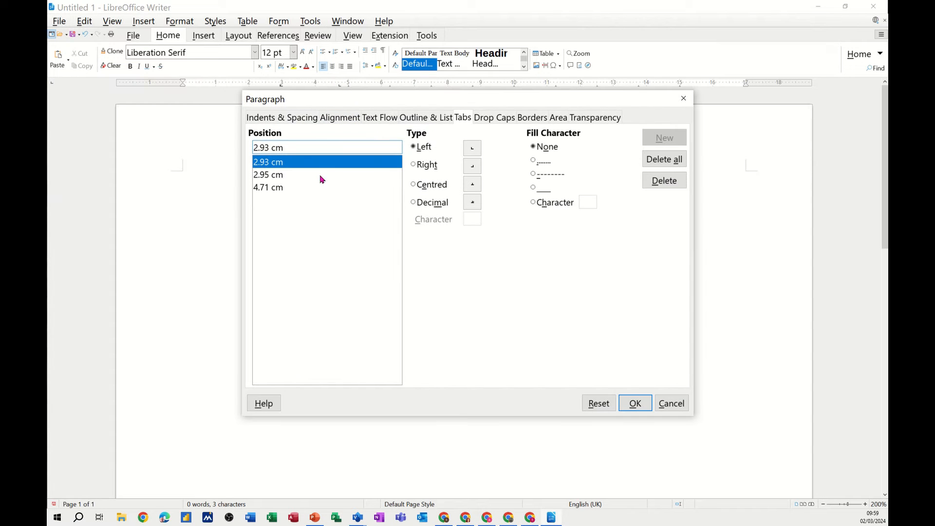
Clear the stray tab stops and return the insertion point to the paragraph.
left_click(664, 159)
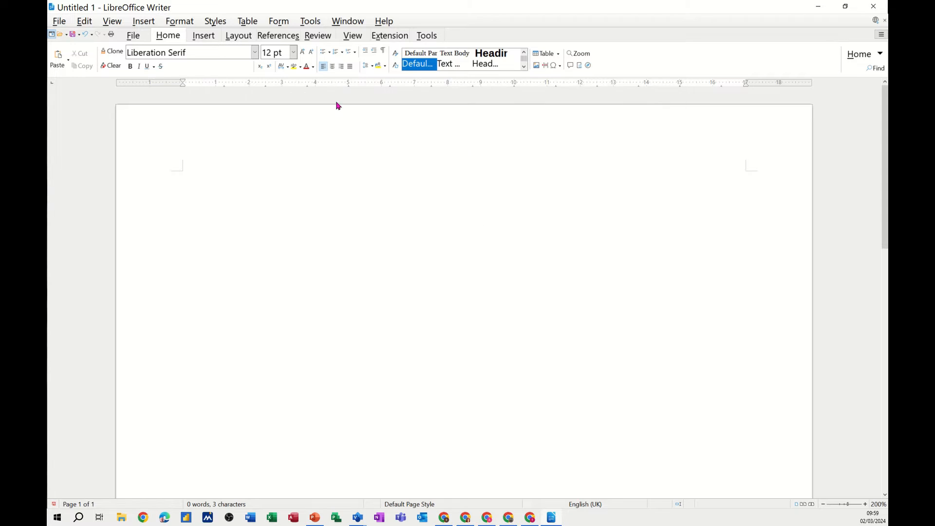
left_click(306, 179)
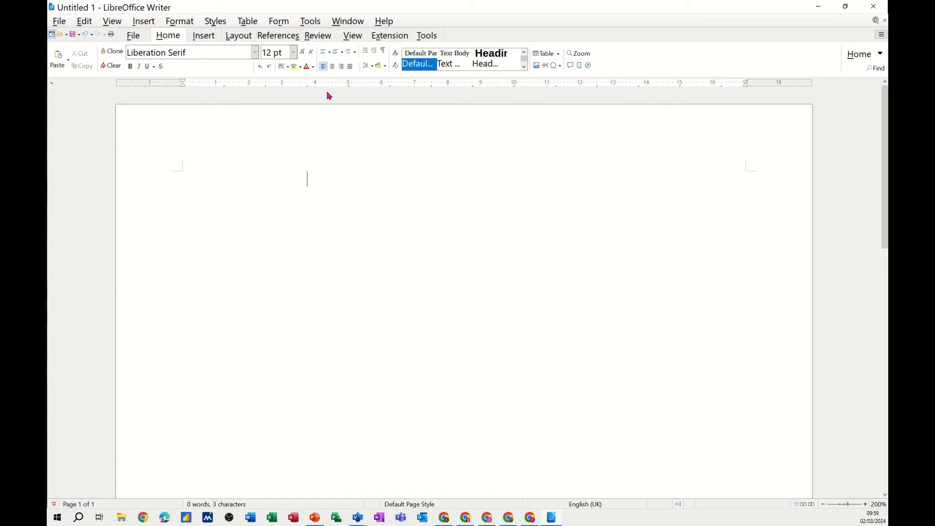
mouse_move(334, 85)
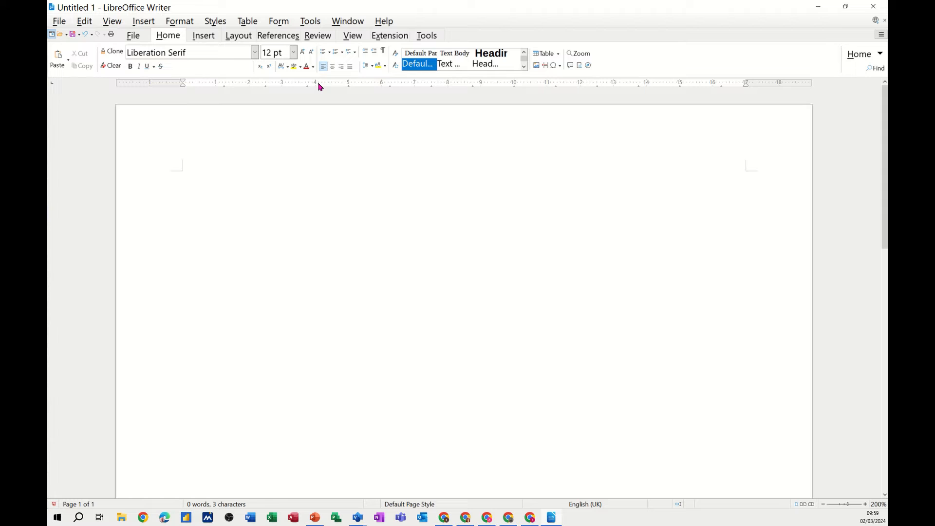
mouse_move(180, 21)
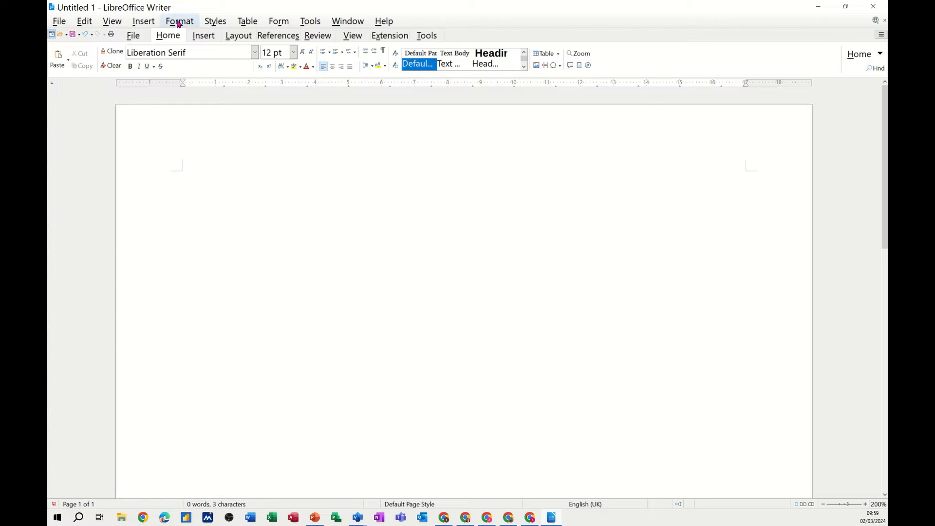
Reach the Tabs settings of the Paragraph dialog, passing the other pages.
left_click(179, 22)
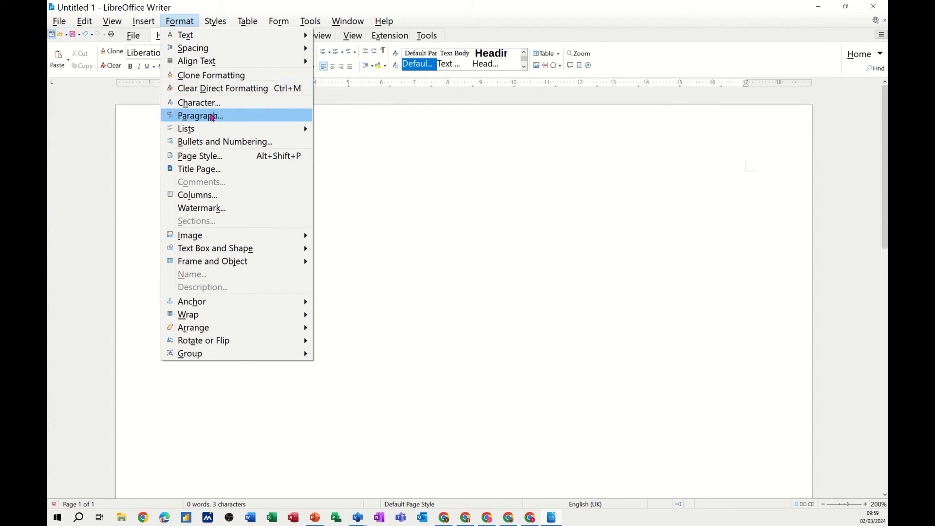
left_click(200, 115)
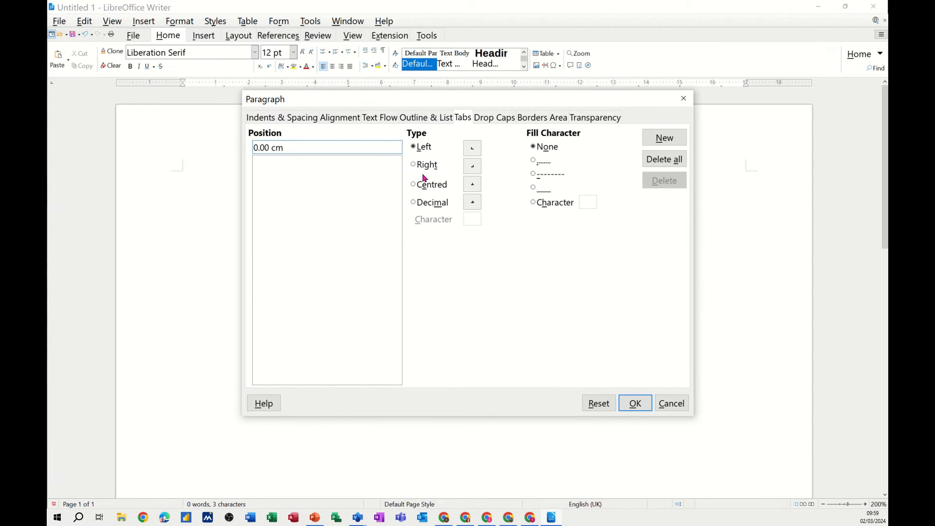
left_click(276, 117)
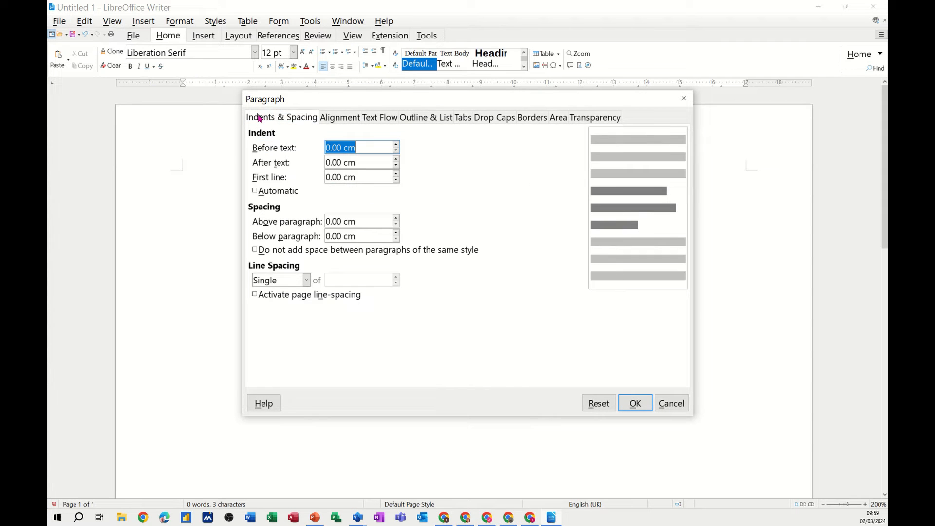
left_click(379, 117)
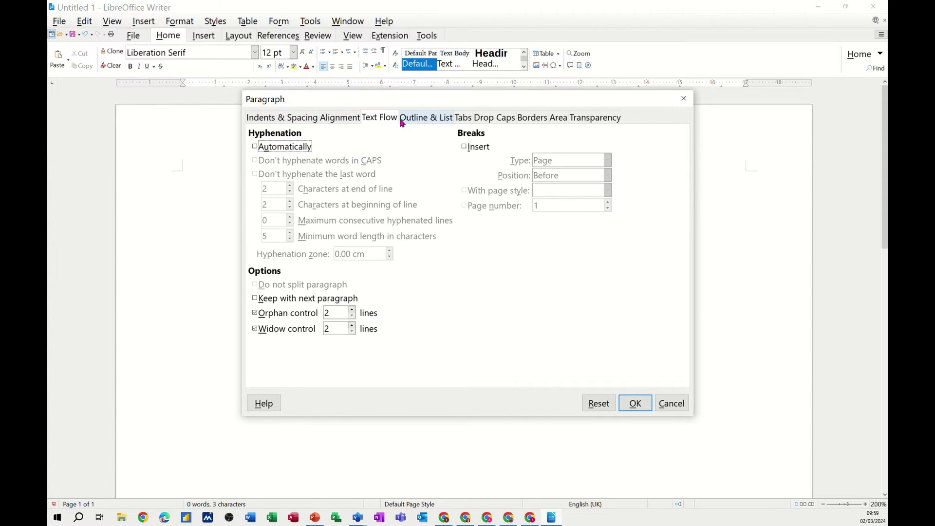
left_click(427, 117)
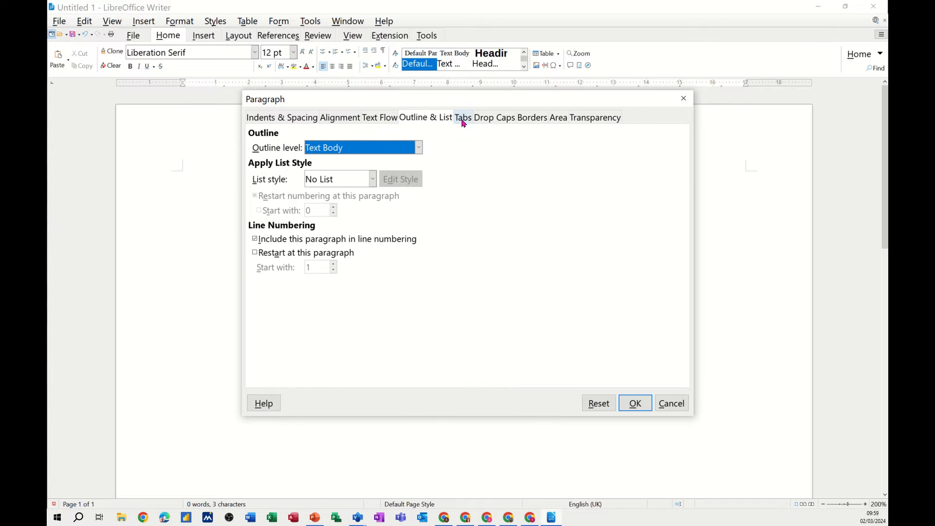
left_click(463, 117)
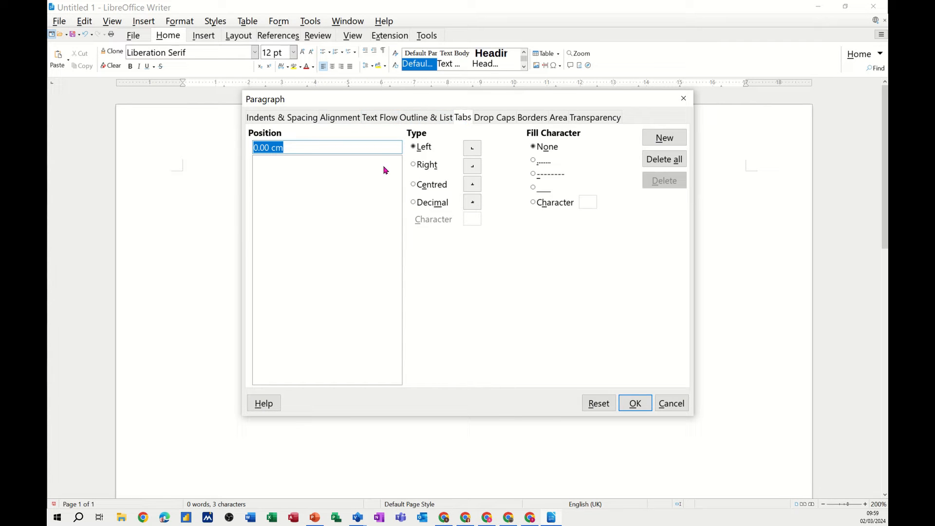
Add left tab stops at 2, 4 and 6 cm with a dashed leader and confirm.
type("2")
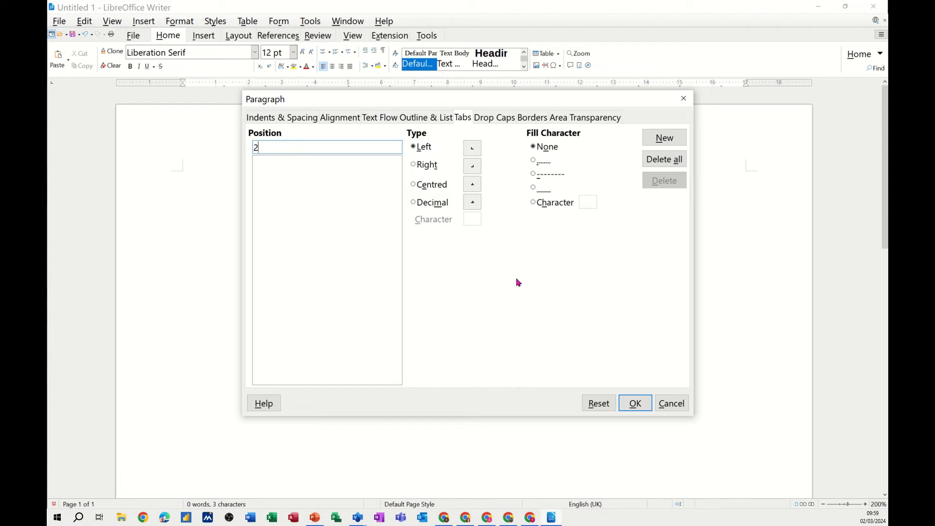
mouse_move(651, 155)
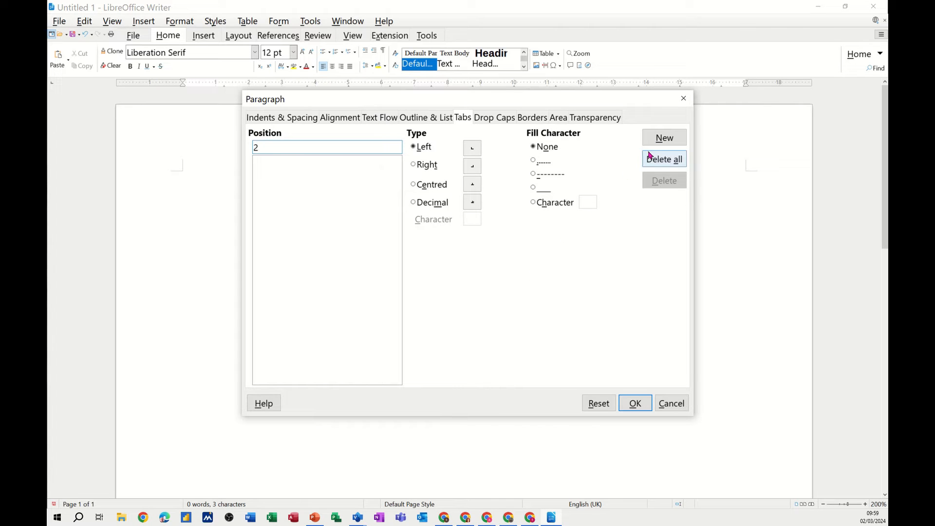
left_click(664, 137)
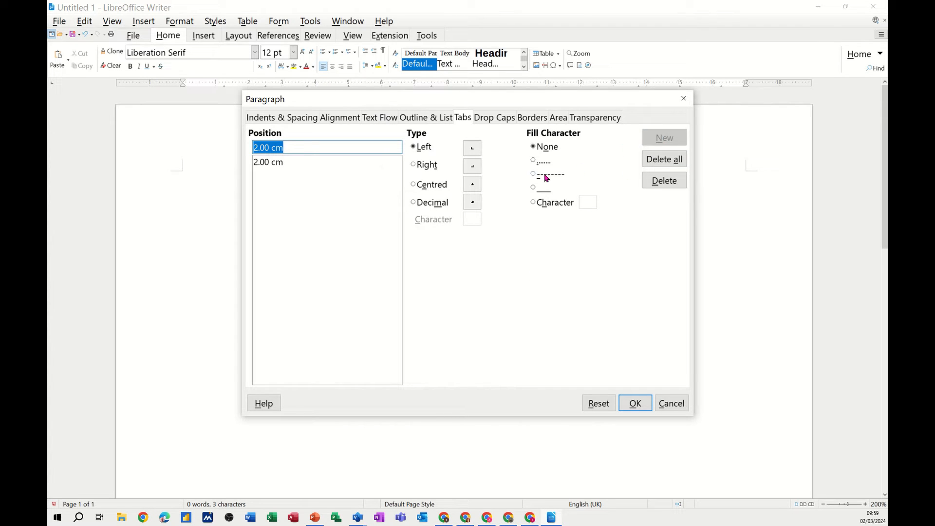
left_click(532, 173)
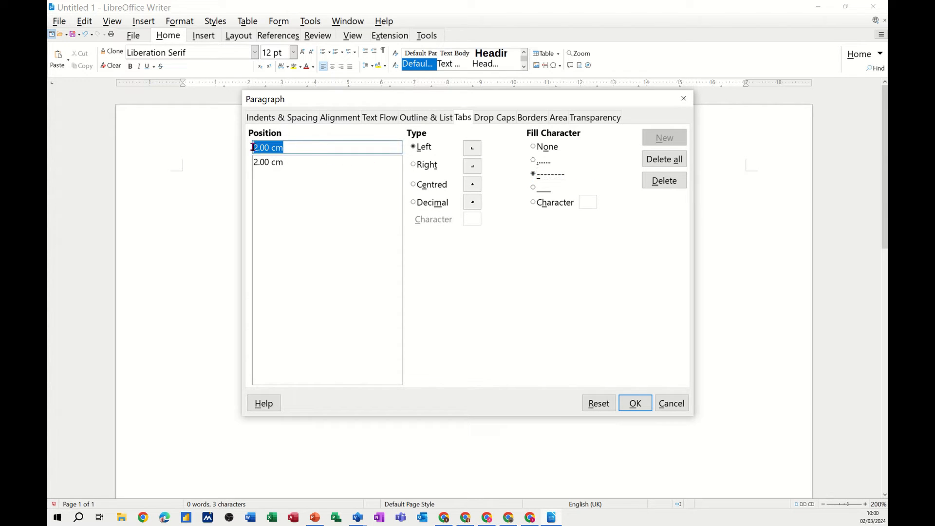
type("4")
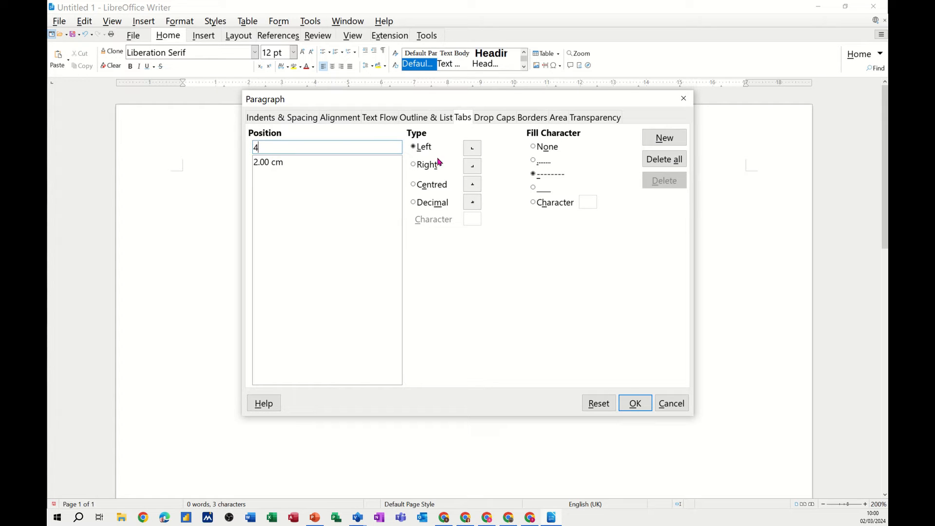
left_click(664, 137)
type("6")
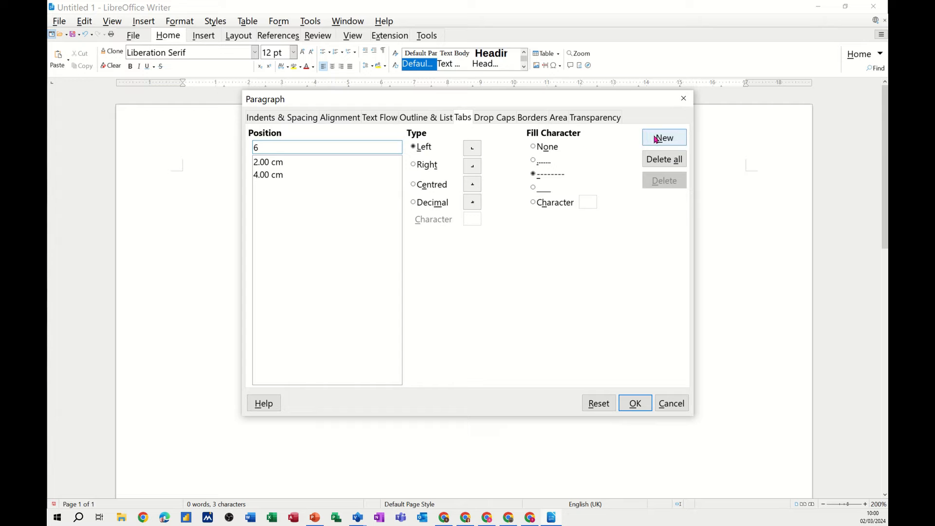
left_click(664, 137)
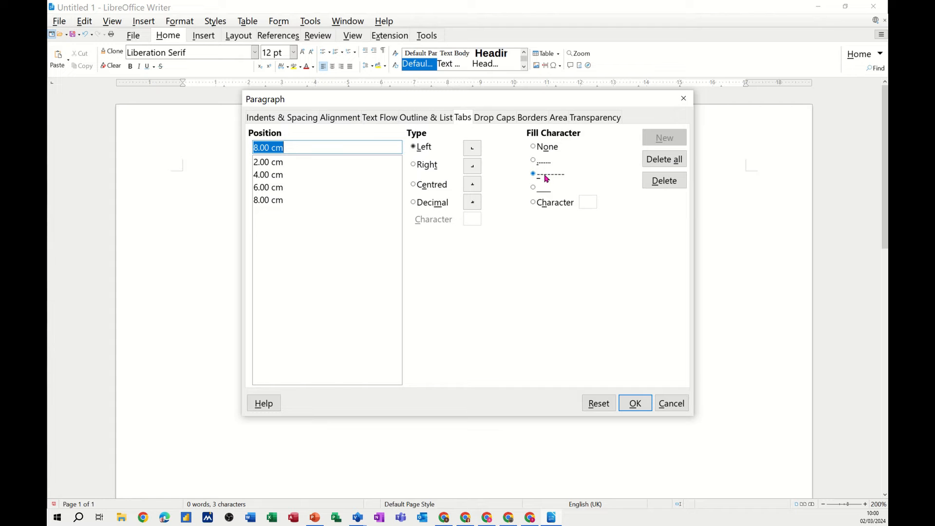
left_click(635, 403)
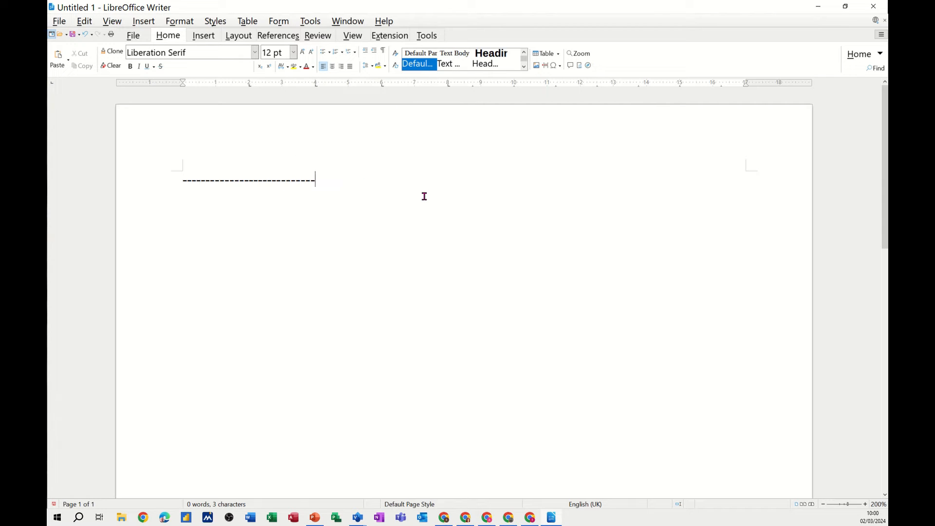
Undo the test dashes and type 'Steve' followed by 123 entries separated by dashed tab leaders.
key("ctrl+z")
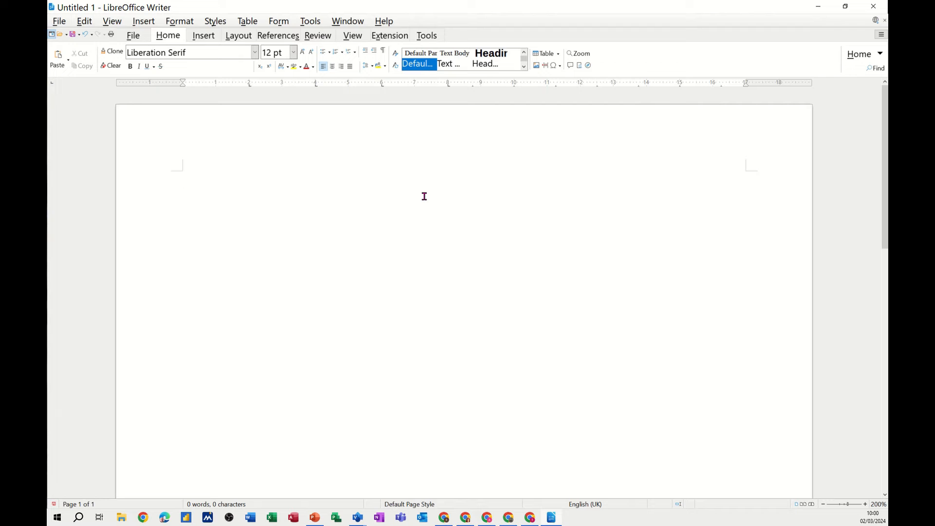
type("Steve")
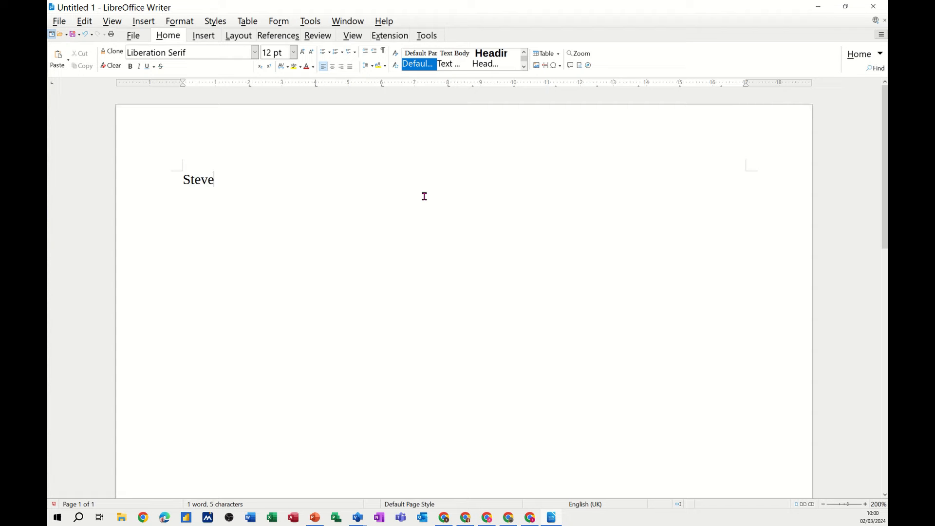
type("-------")
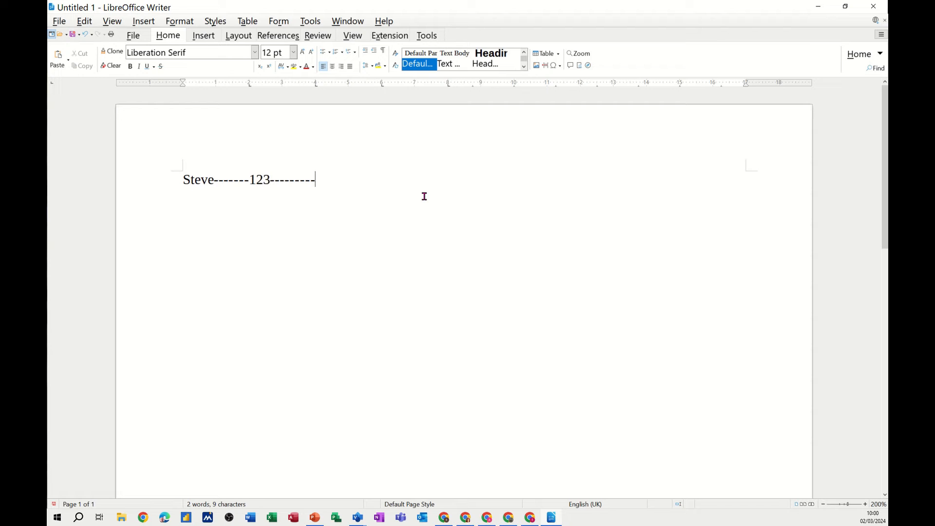
type("123---------")
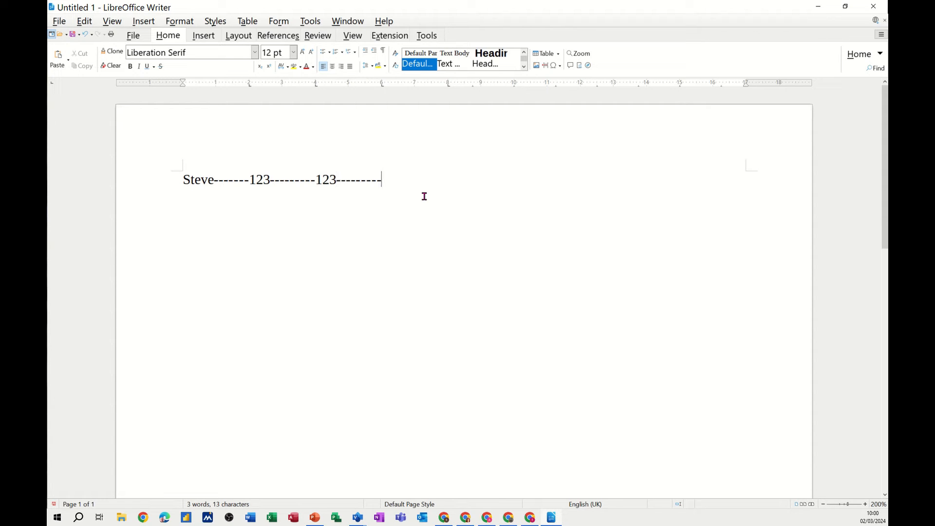
type("12")
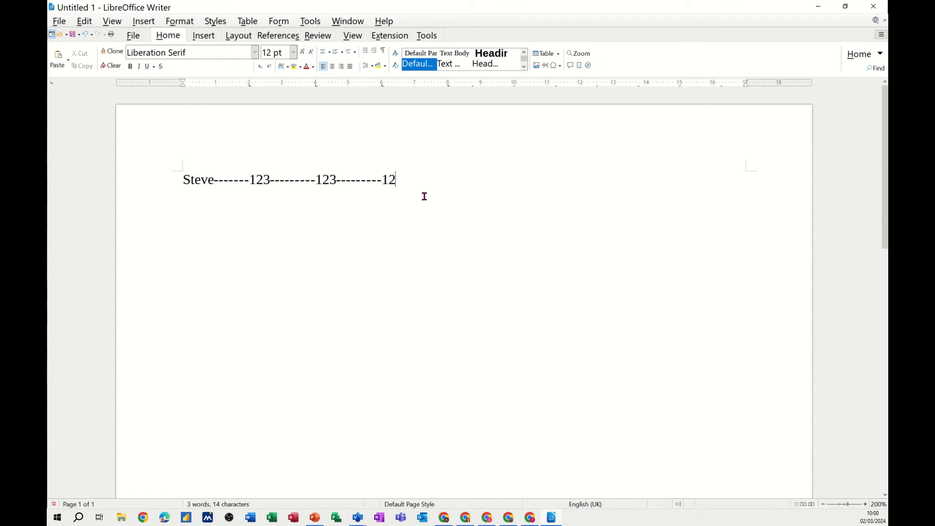
type("3---------")
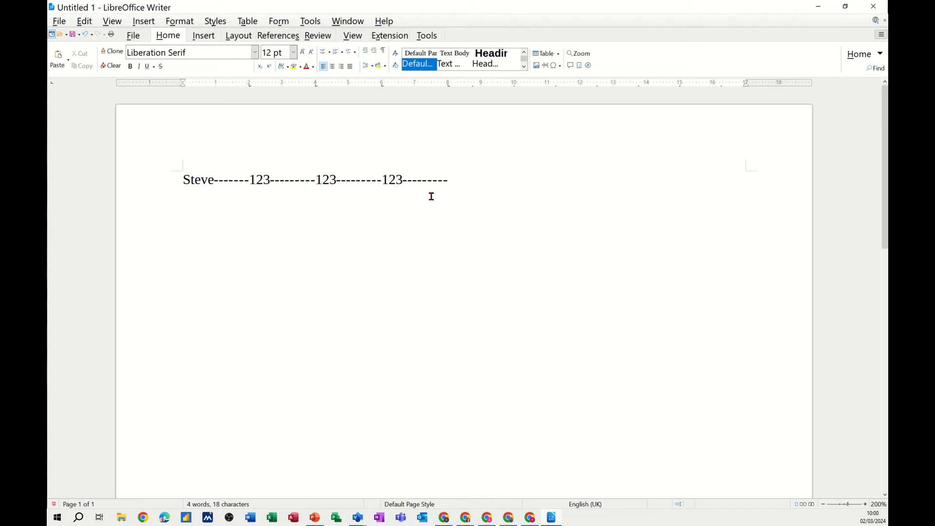
mouse_move(351, 86)
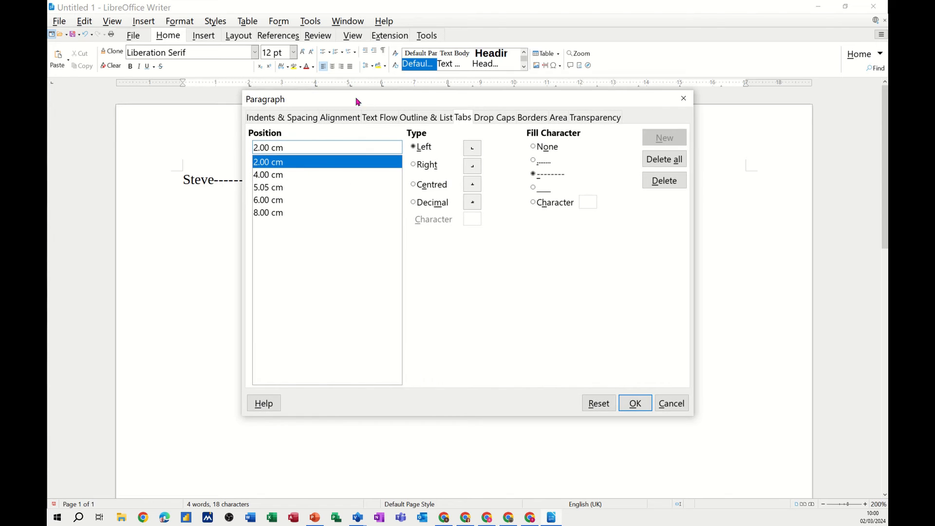
Delete all tab stops and add one decimal tab stop at 6 cm without a leader.
left_click(665, 159)
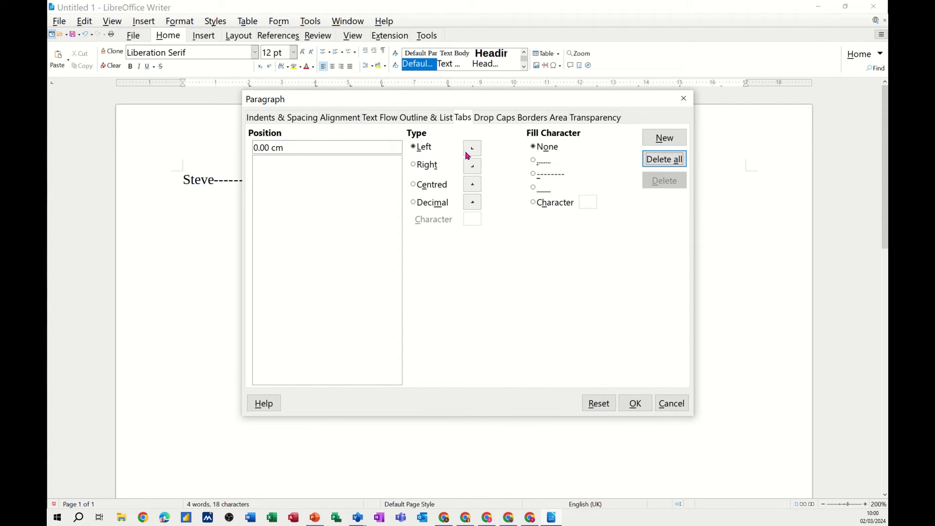
mouse_move(414, 168)
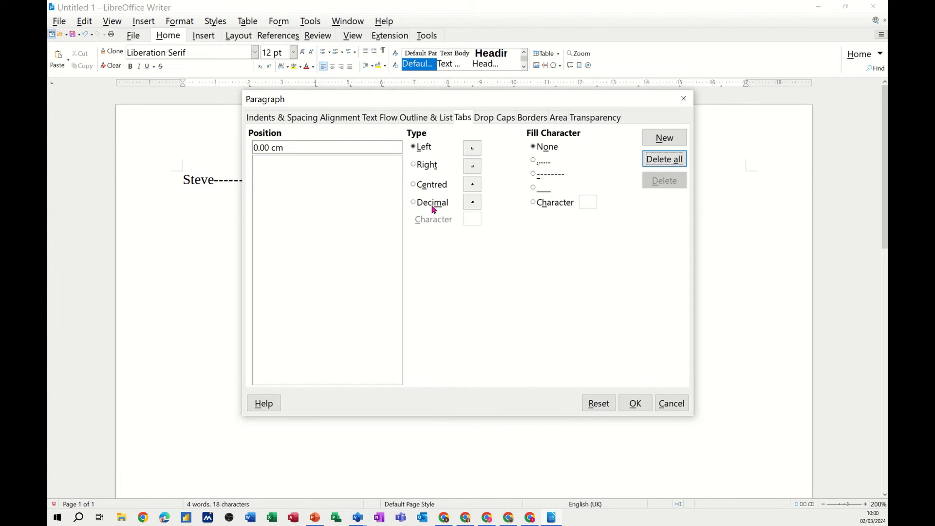
left_click(308, 147)
type("6")
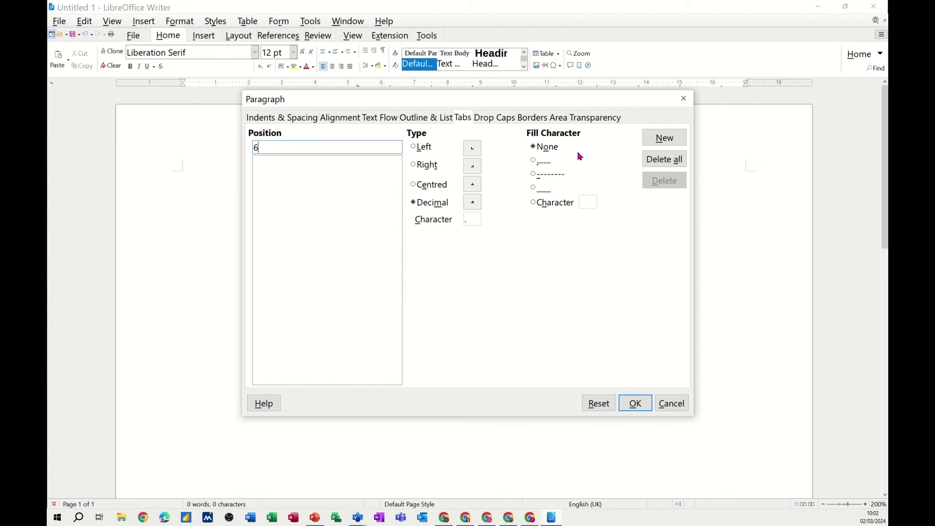
left_click(665, 137)
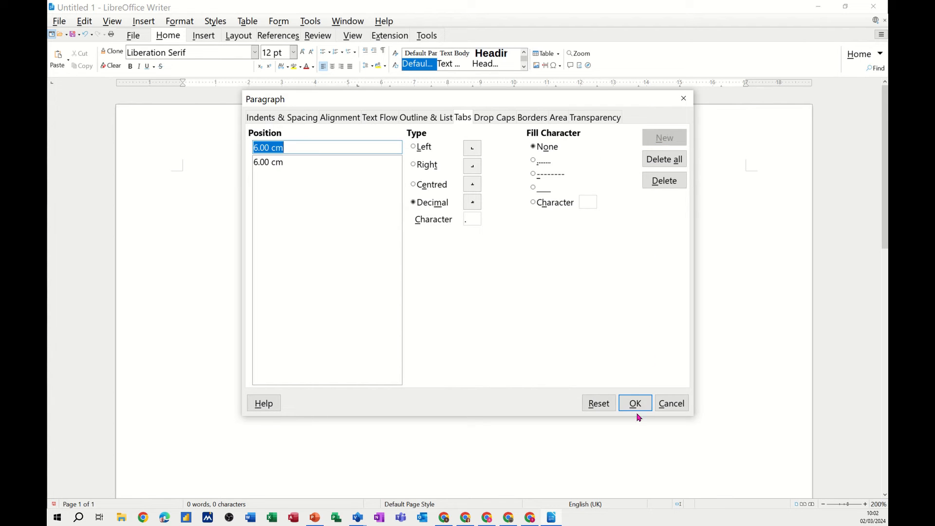
left_click(635, 403)
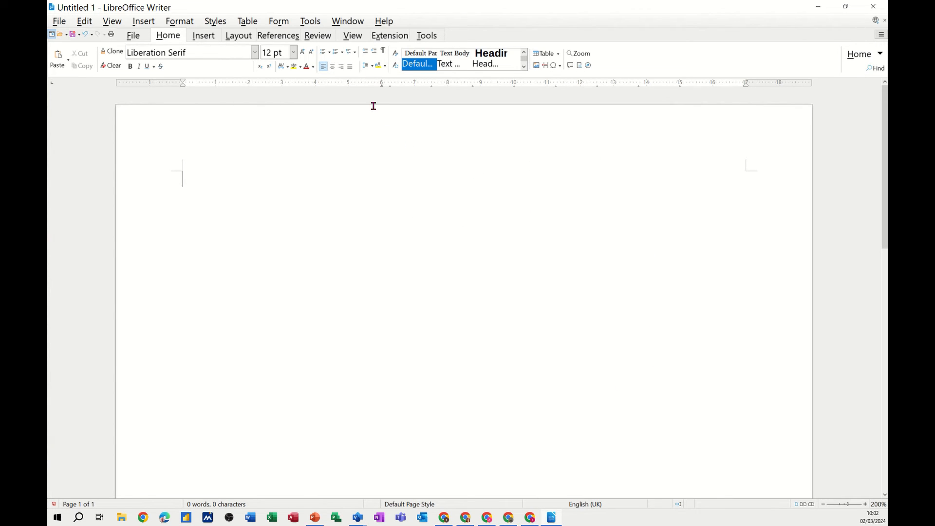
mouse_move(481, 206)
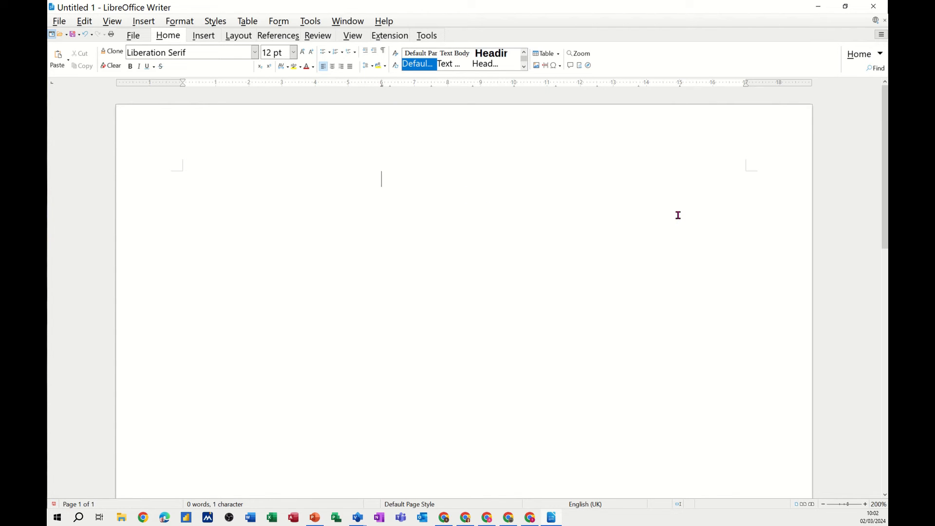
Type 21.21 and 123.12 on separate lines and place the cursor before 123.12 to align it.
type("21.2")
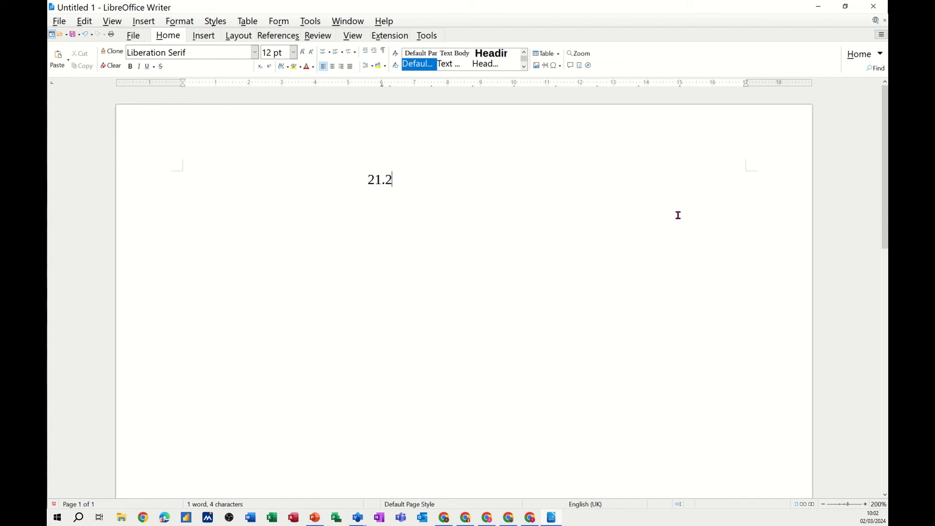
type("1")
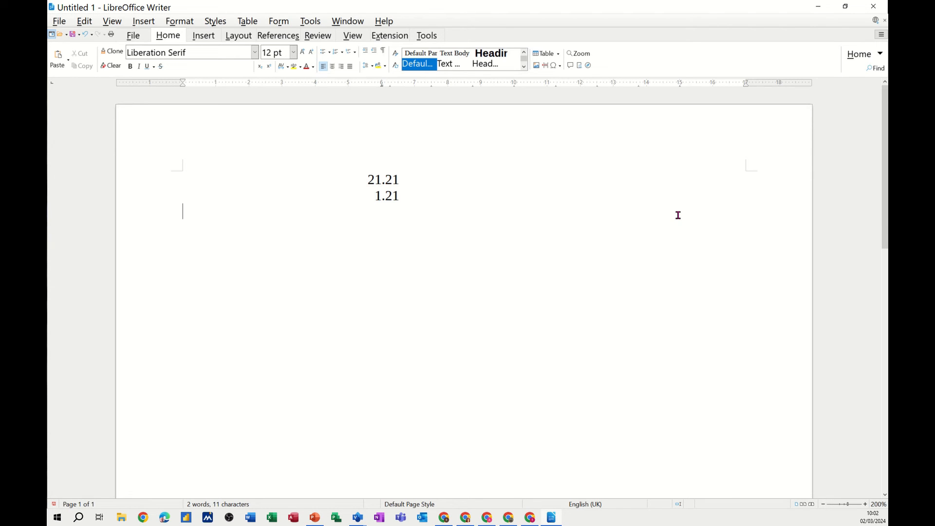
type("123")
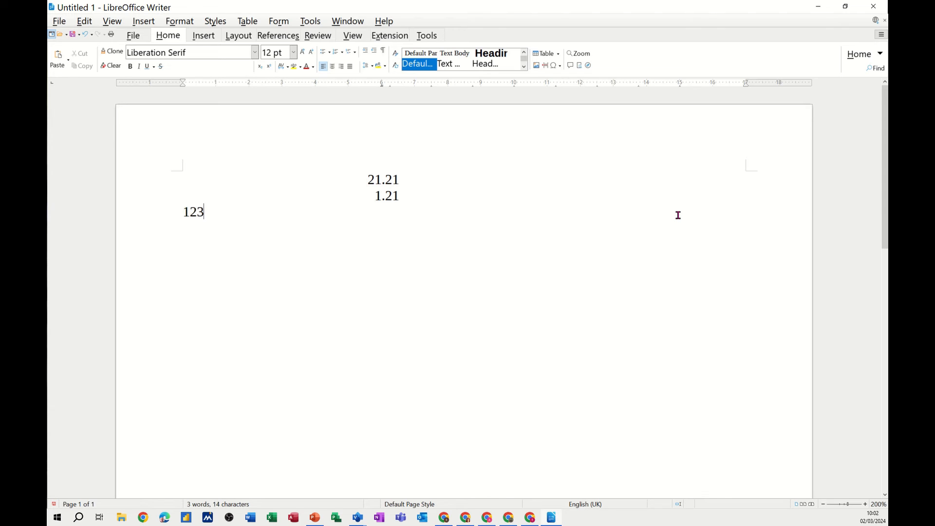
type(".12")
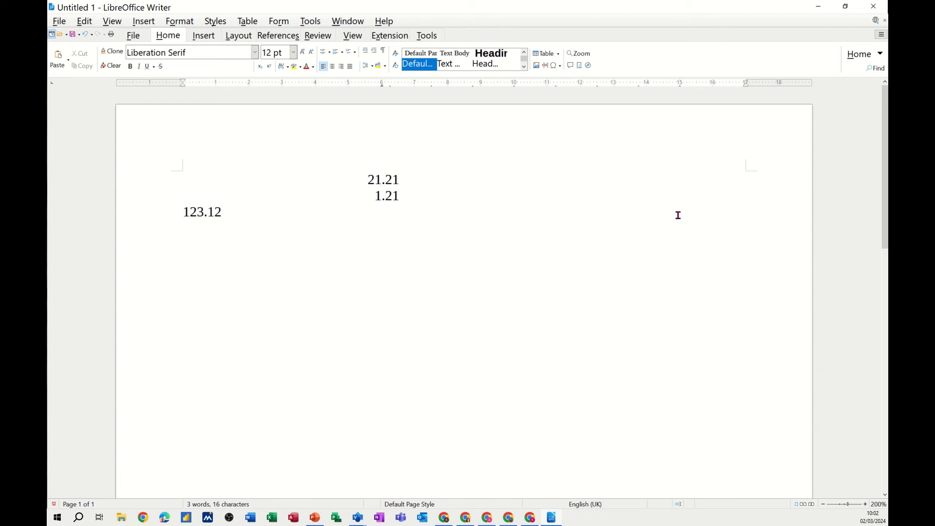
left_click(185, 211)
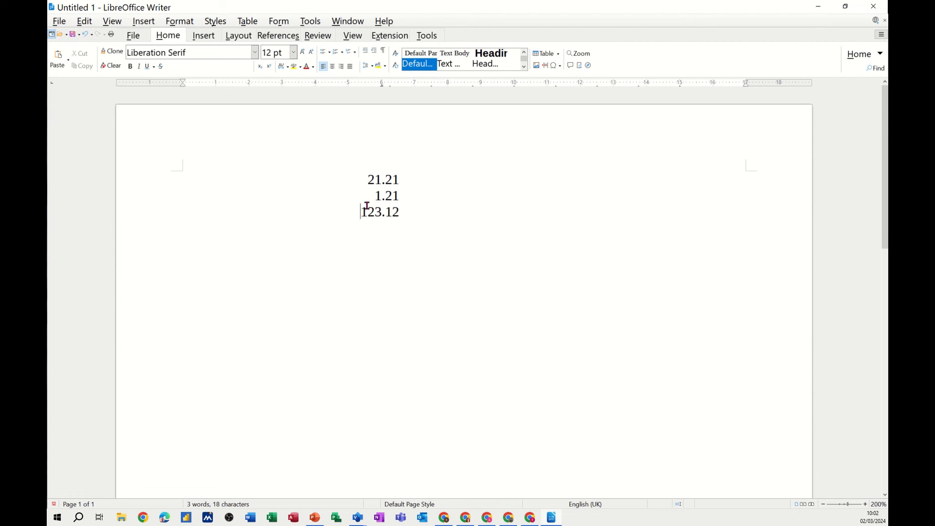
mouse_move(381, 89)
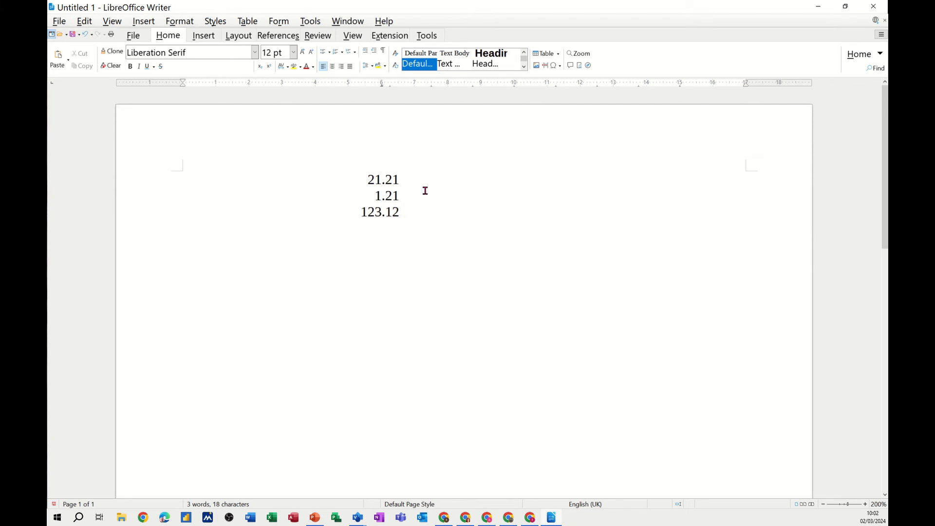
mouse_move(581, 182)
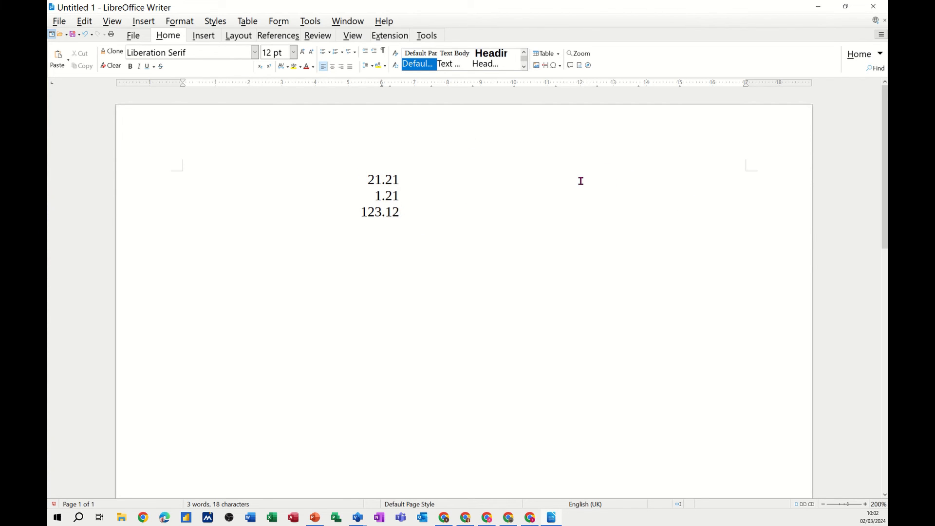
mouse_move(381, 89)
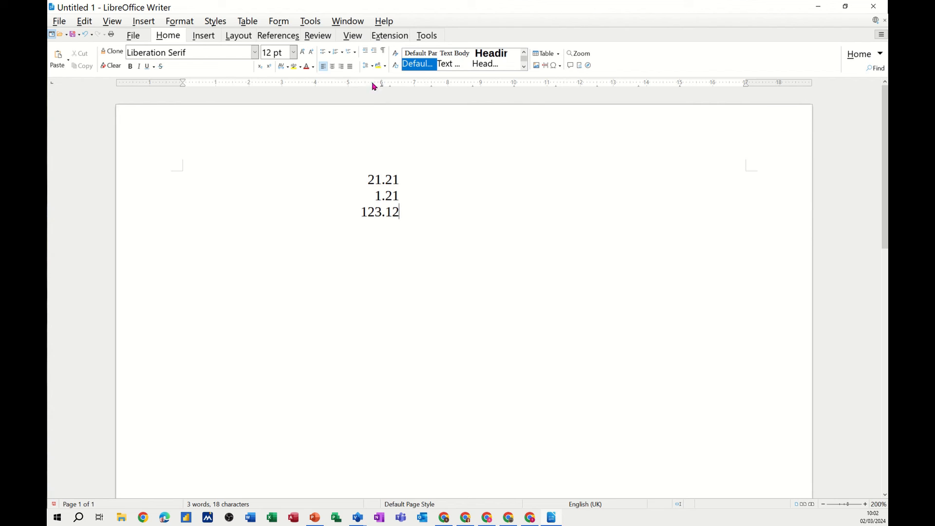
mouse_move(412, 226)
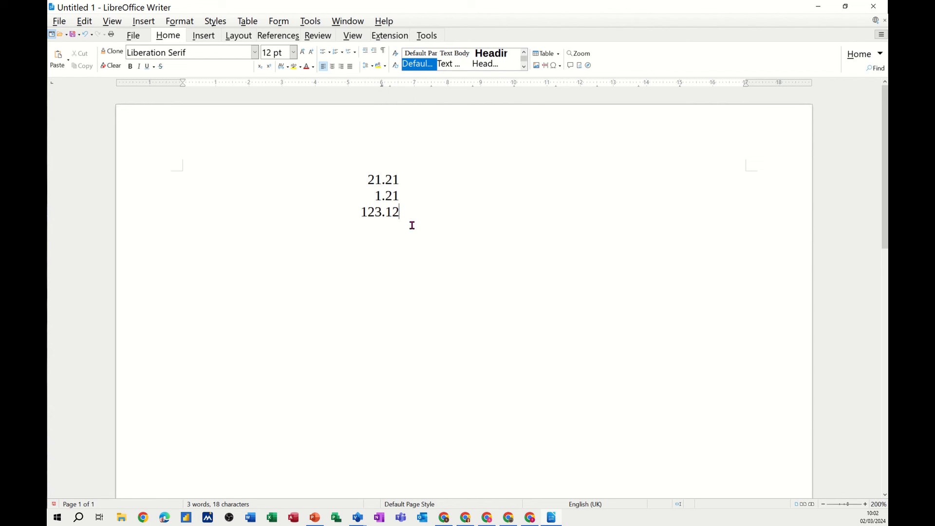
mouse_move(275, 229)
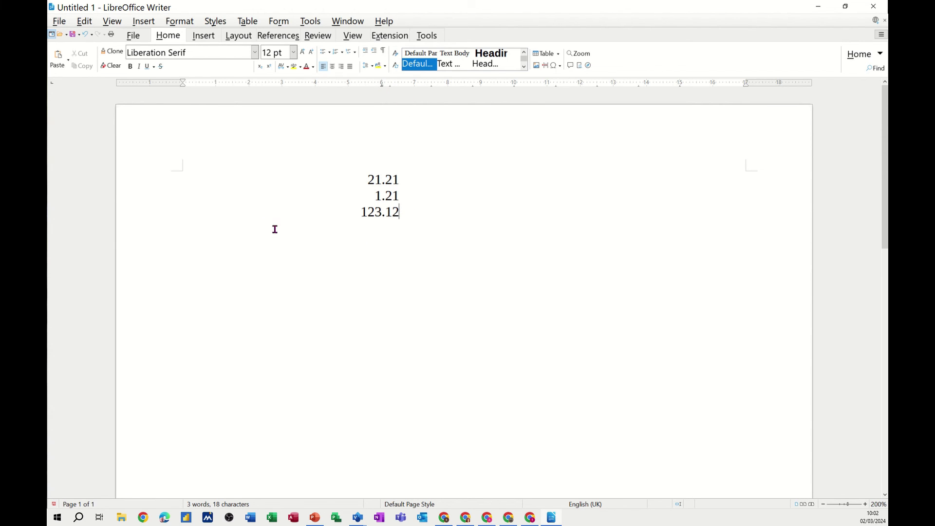
mouse_move(475, 227)
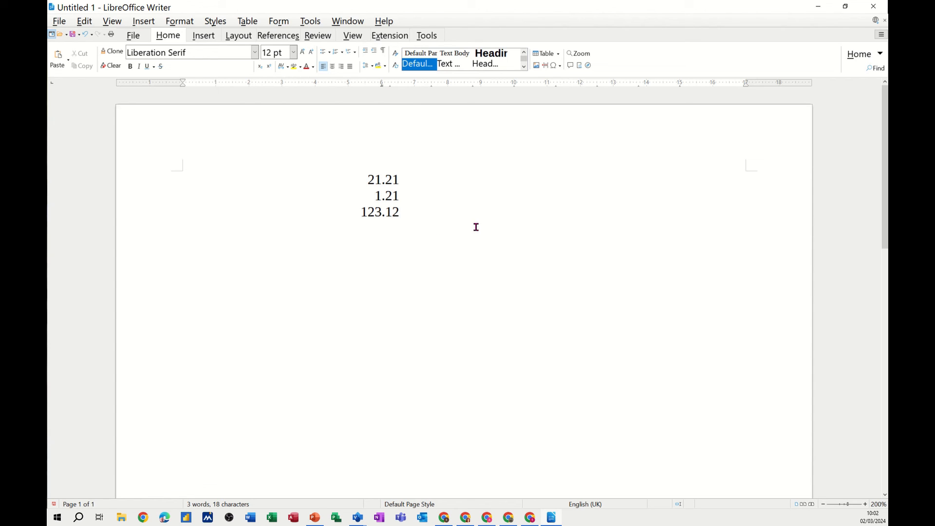
mouse_move(401, 109)
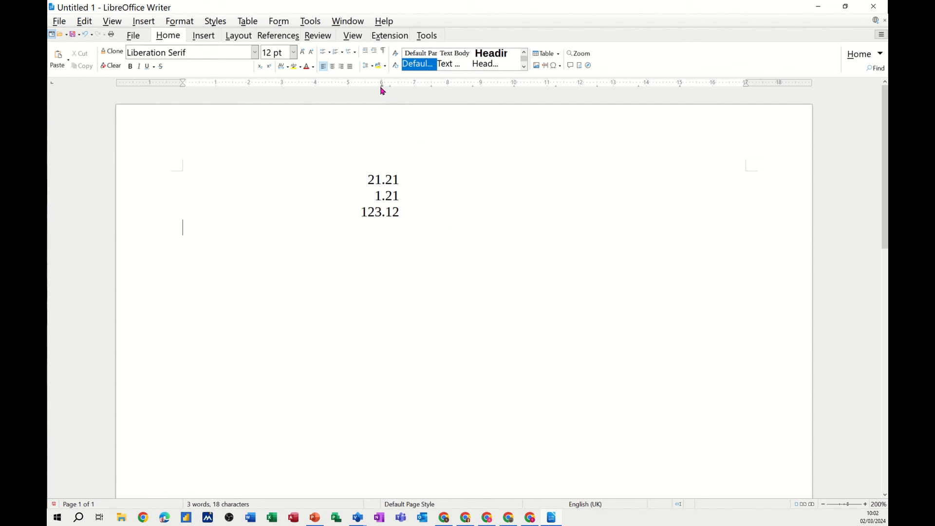
mouse_move(395, 130)
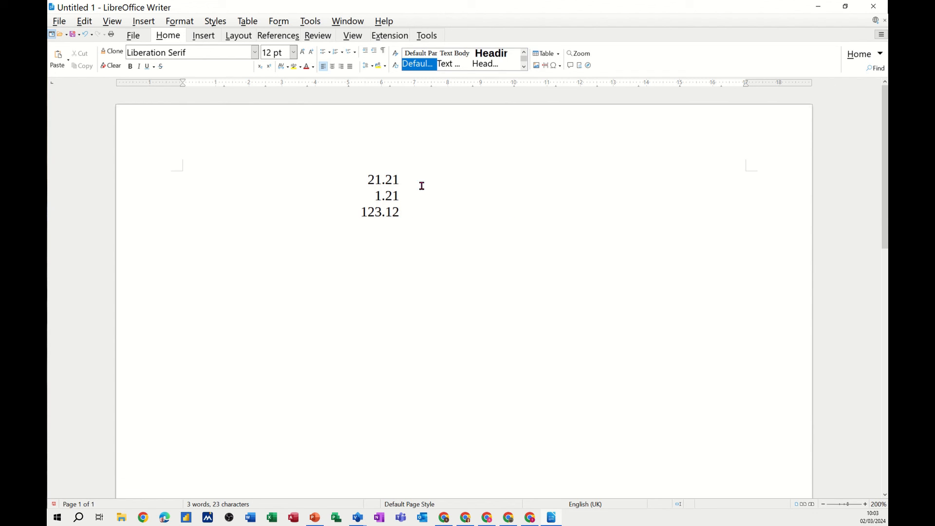
mouse_move(466, 152)
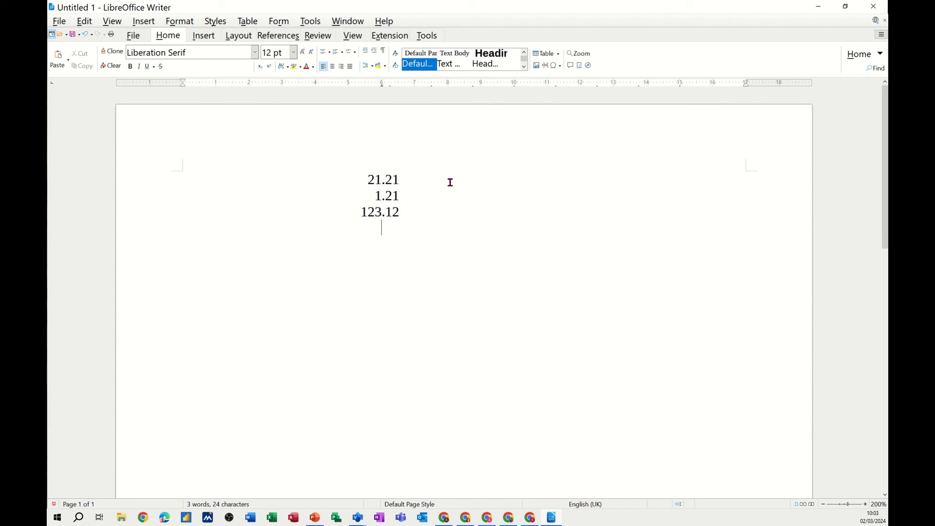
mouse_move(405, 96)
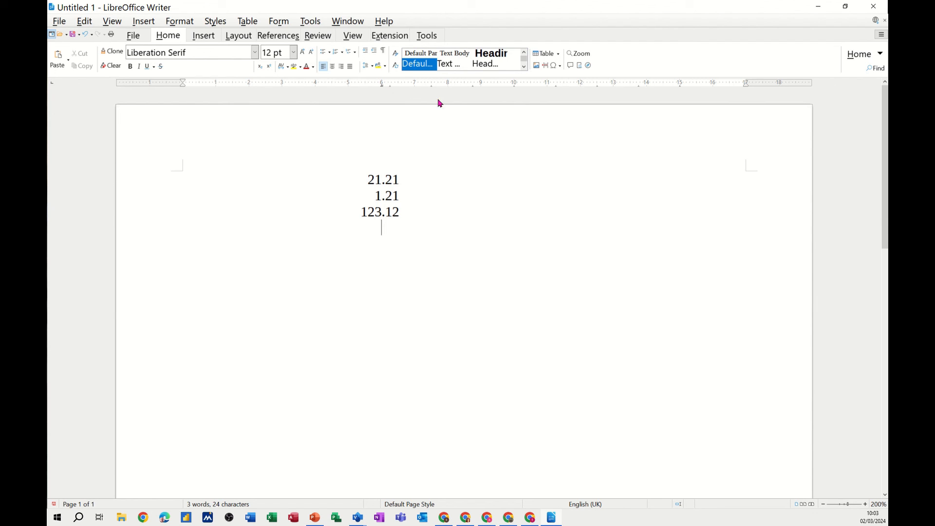
mouse_move(394, 110)
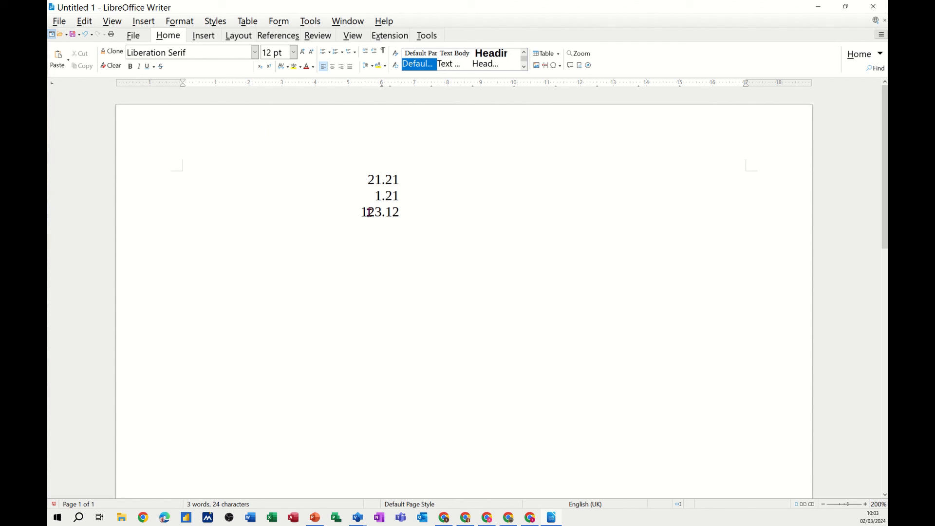
mouse_move(413, 196)
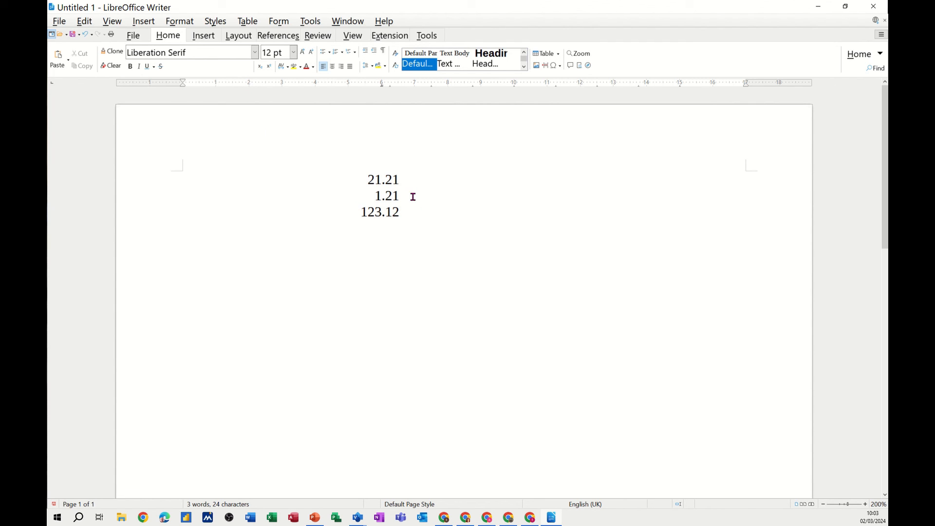